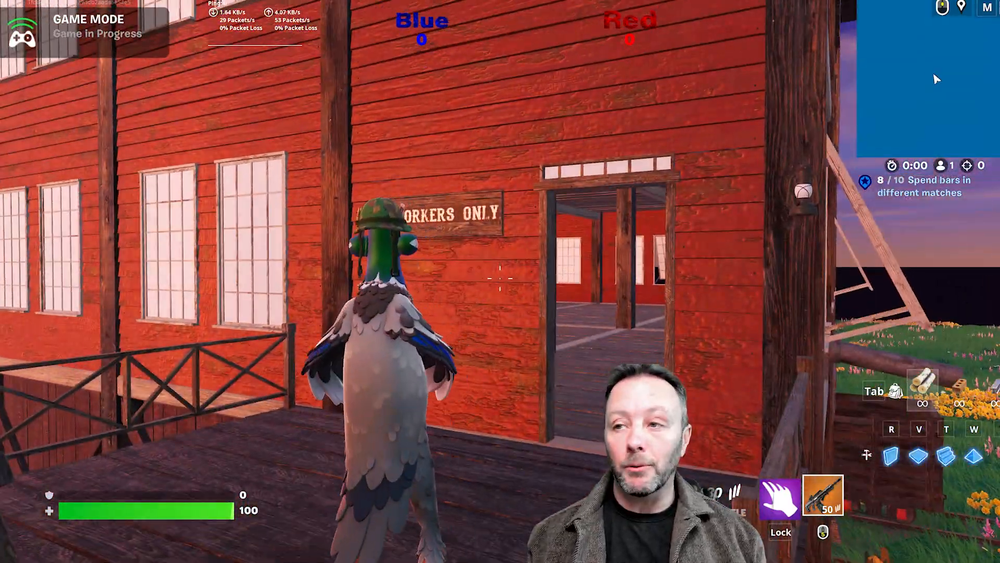
Walk the character to the red building's wall switch and turn its lights off.
key(w)
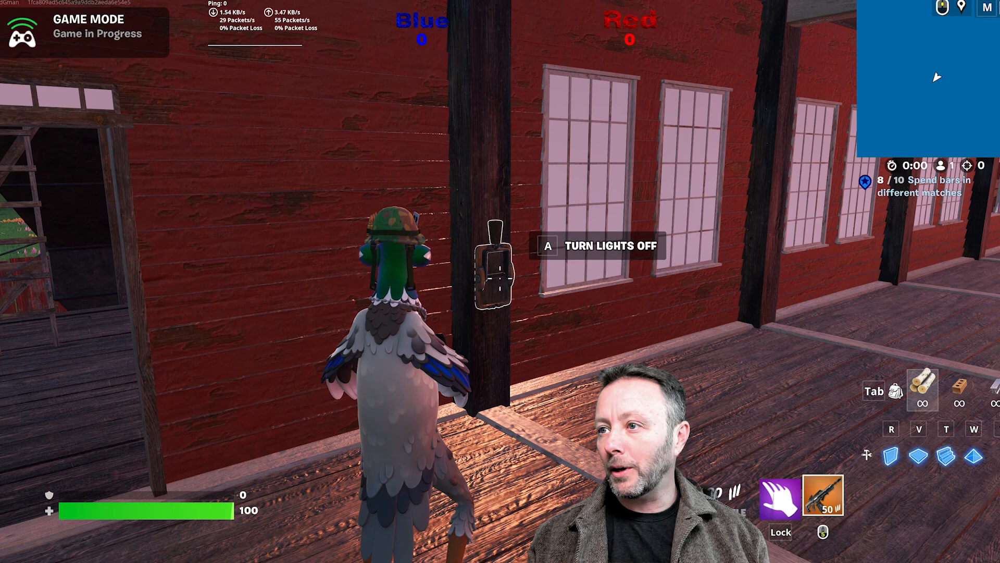
key(a)
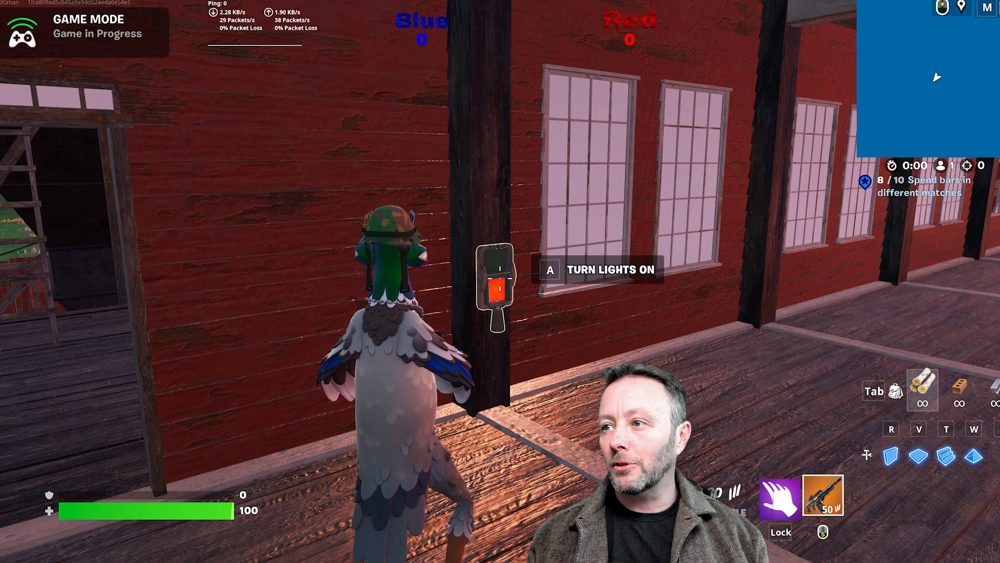
key(a)
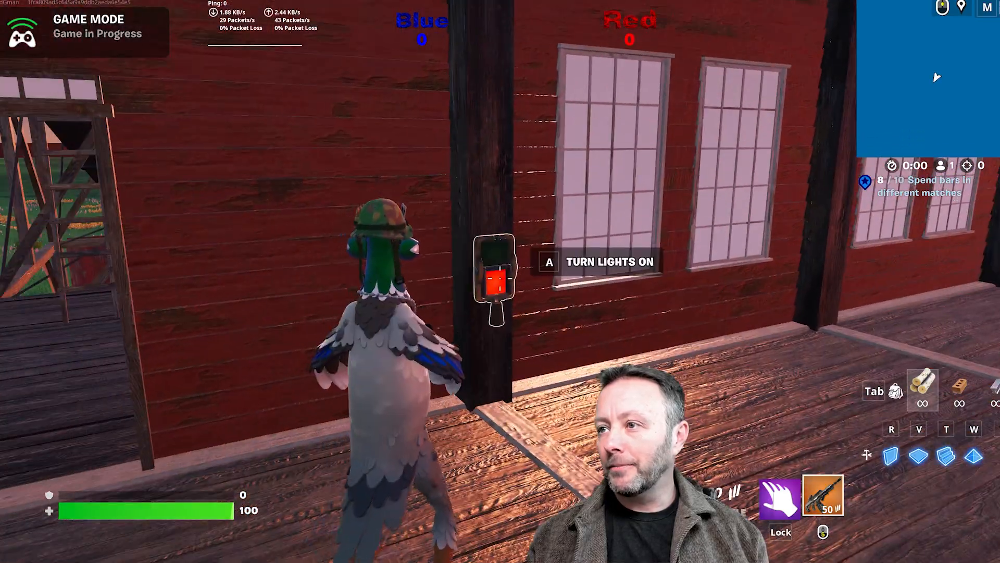
mouse_move(500, 278)
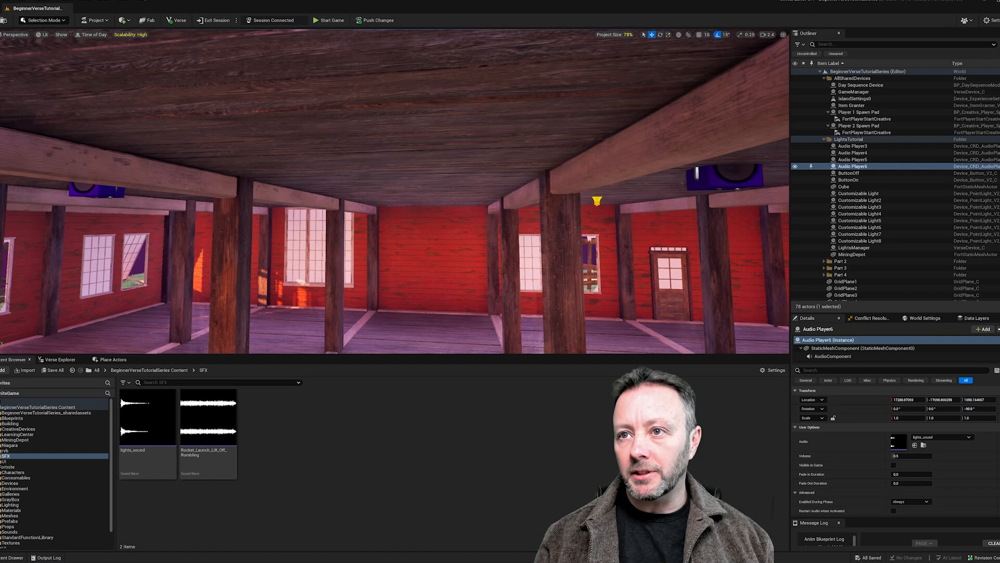
Select Audio Player3, preview its lights_sound clip, and select the ceiling light.
click(852, 145)
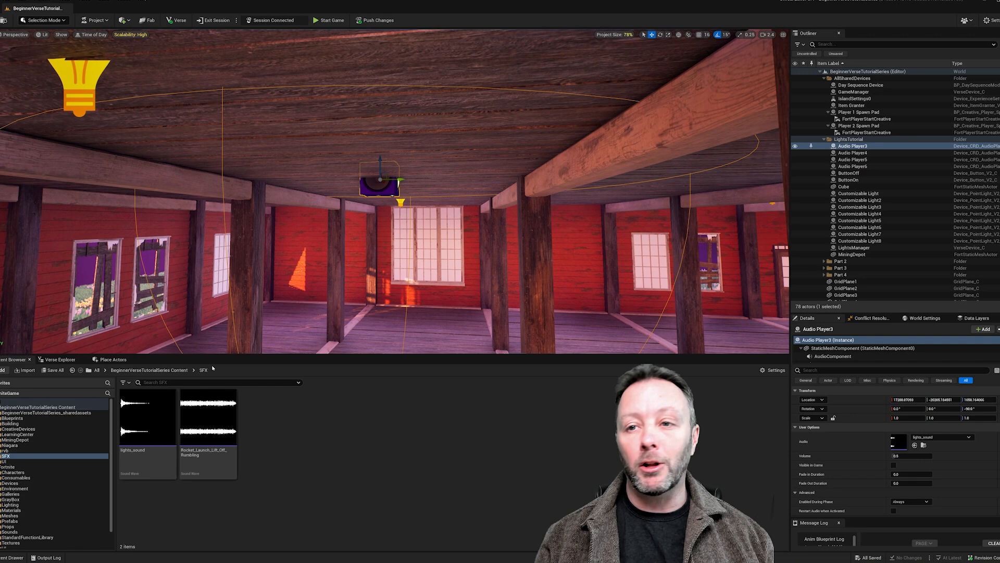
mouse_move(146, 415)
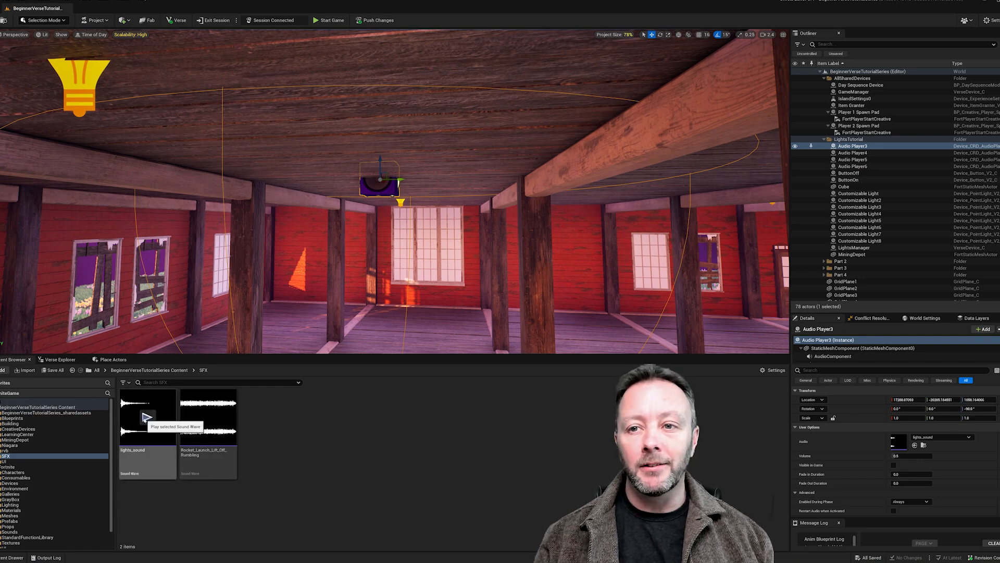
click(146, 415)
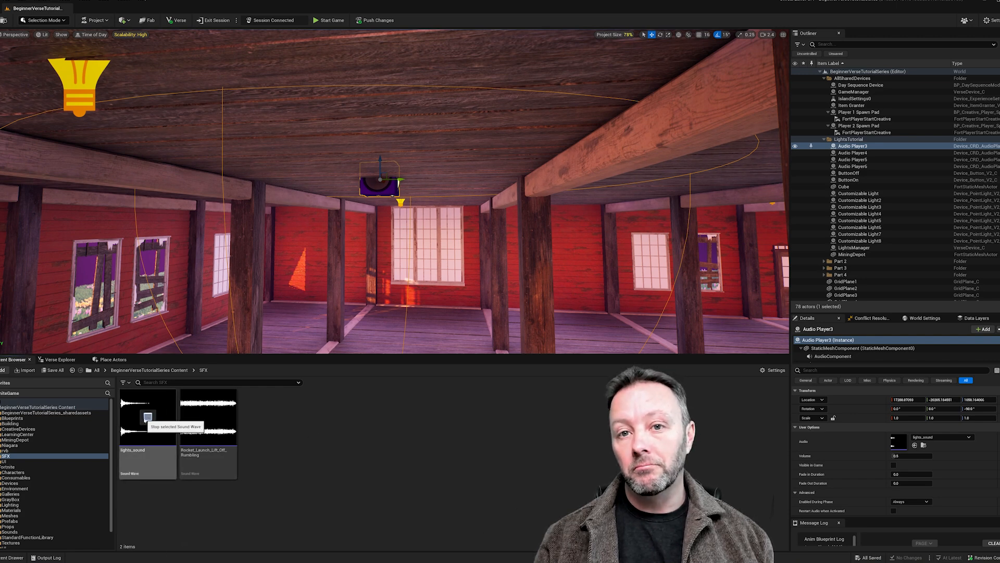
mouse_move(383, 441)
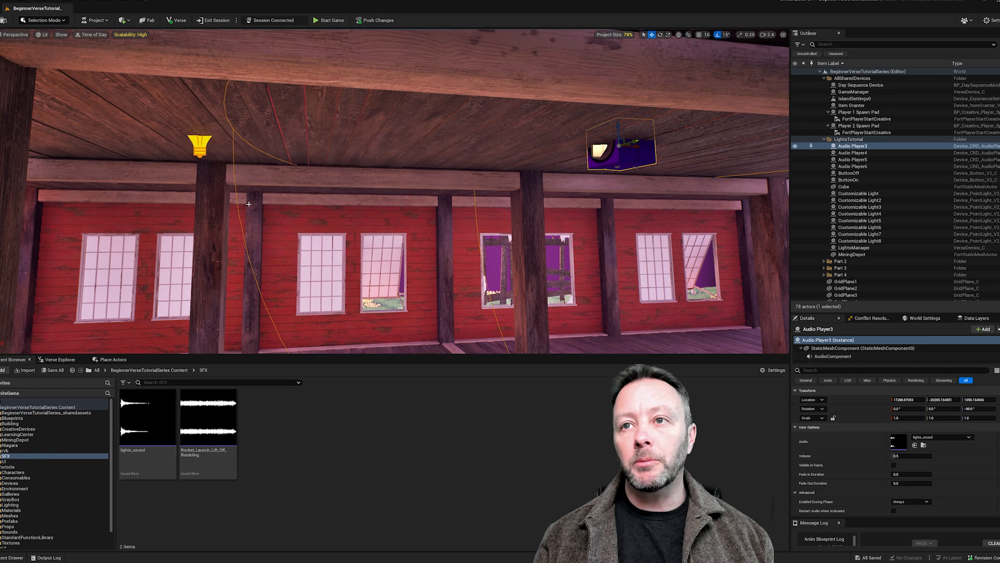
click(858, 193)
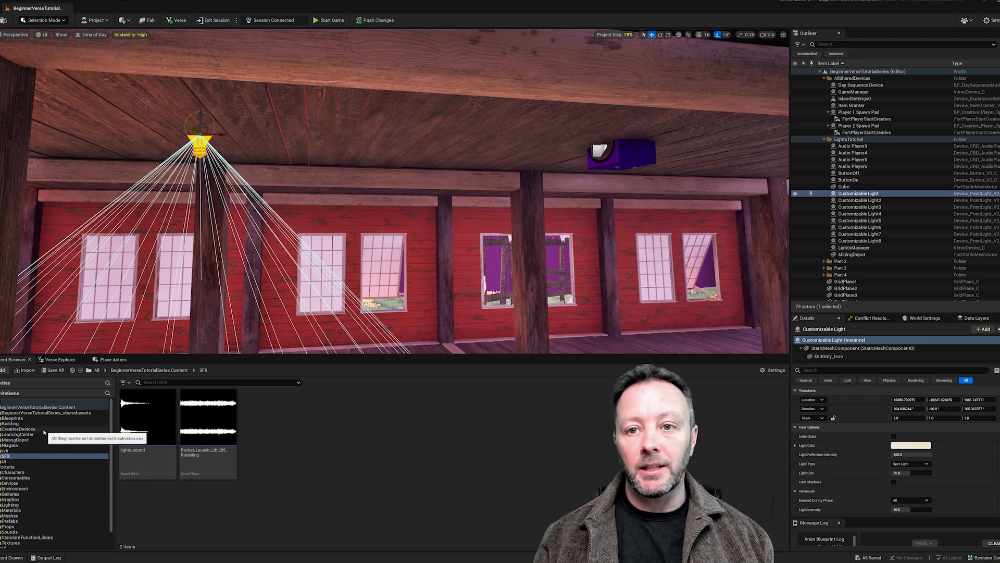
Change the Customizable Light's Light Type to Point Light, then back to Spot Light.
click(54, 410)
text(light)
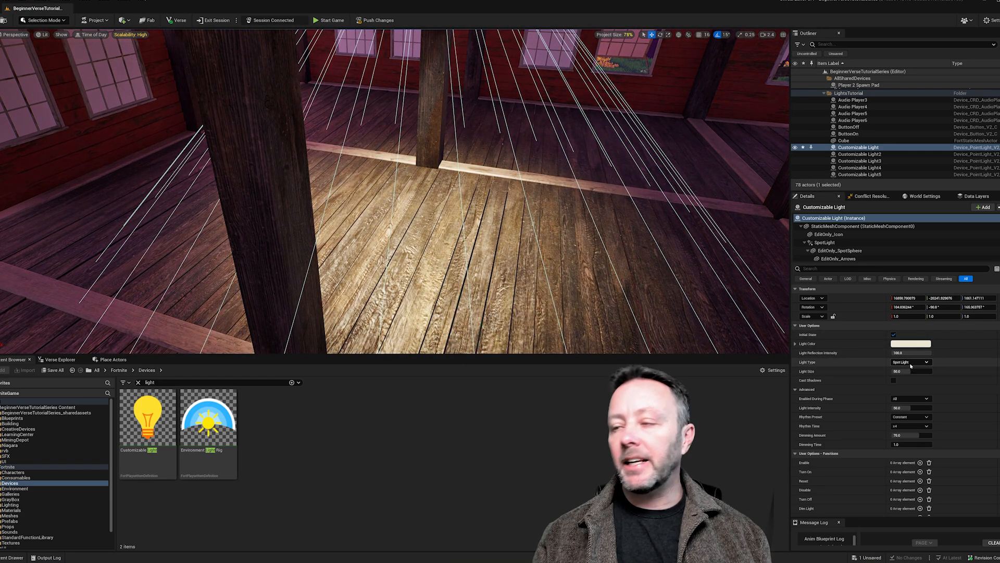
click(910, 362)
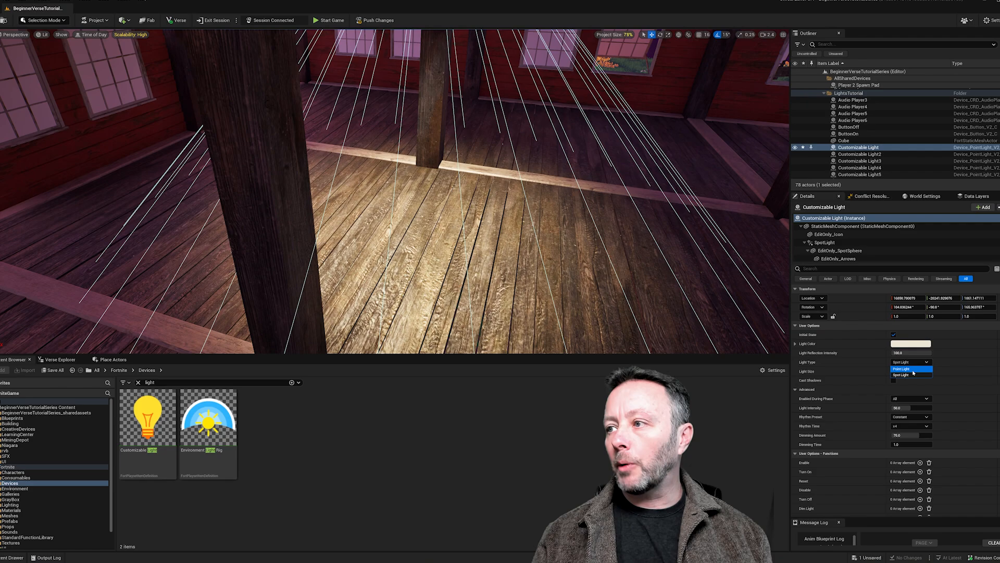
click(903, 369)
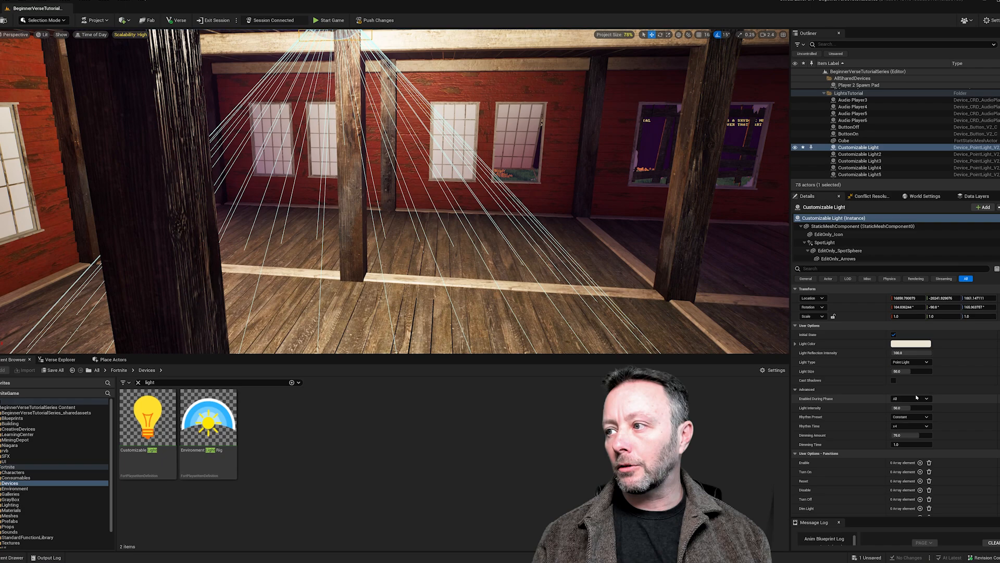
click(910, 362)
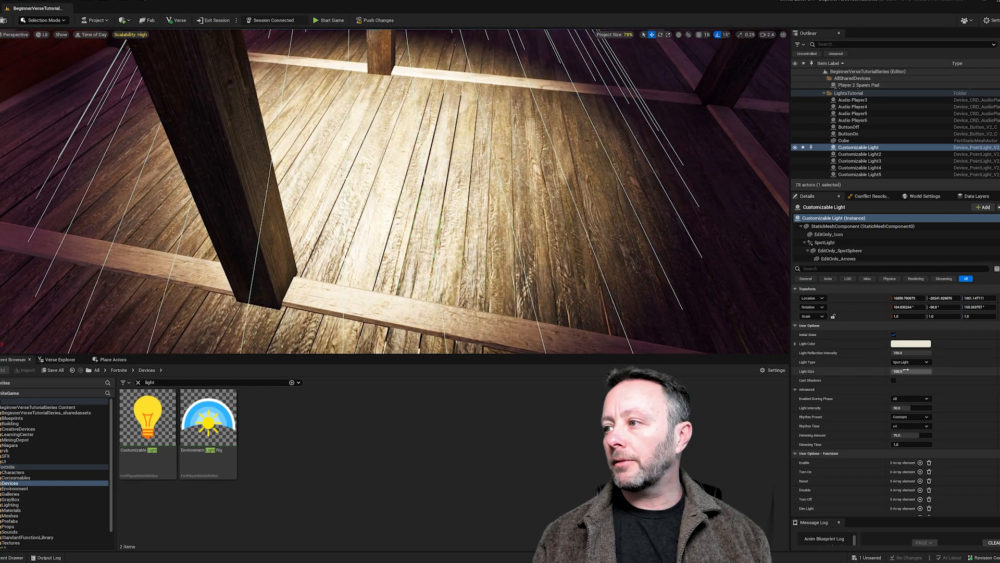
triple_click(911, 370)
text(50)
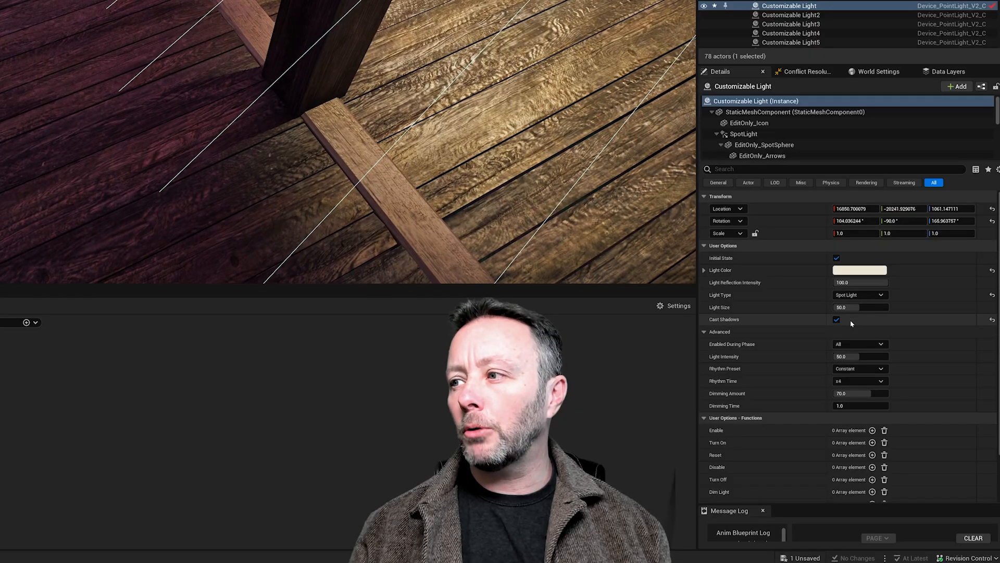
mouse_move(836, 319)
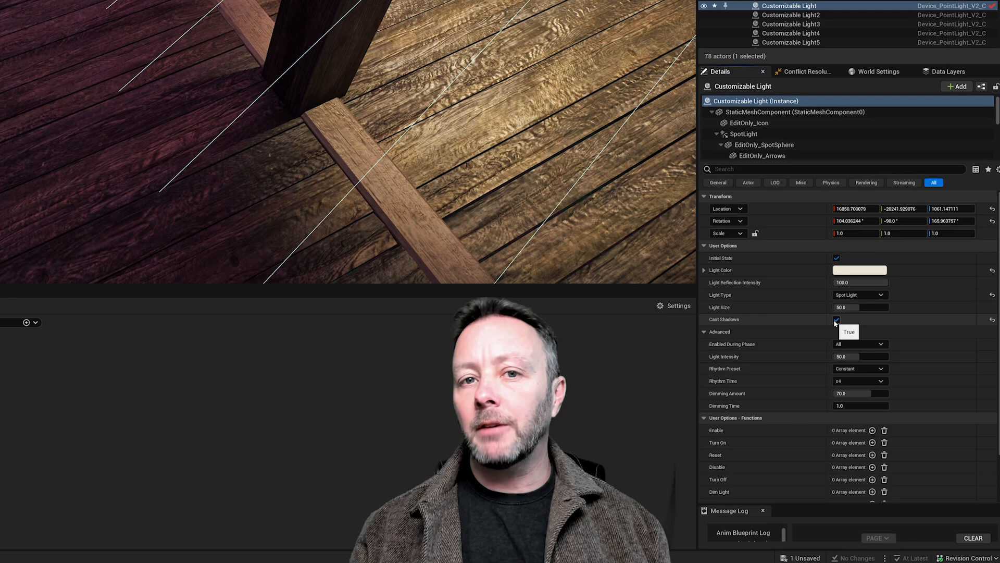
Uncheck Cast Shadows on the ceiling light and keep Rhythm Preset on Constant.
click(836, 319)
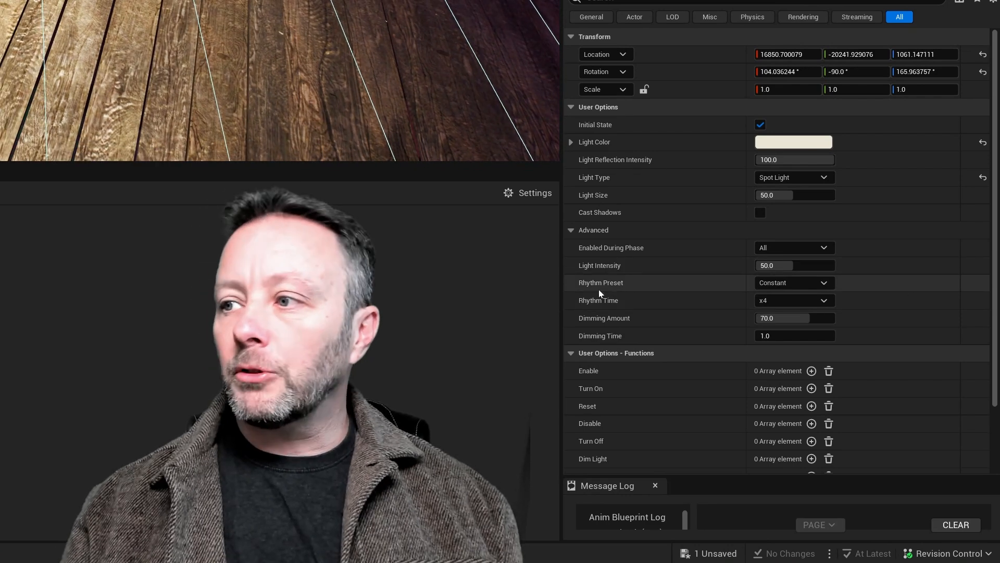
click(793, 282)
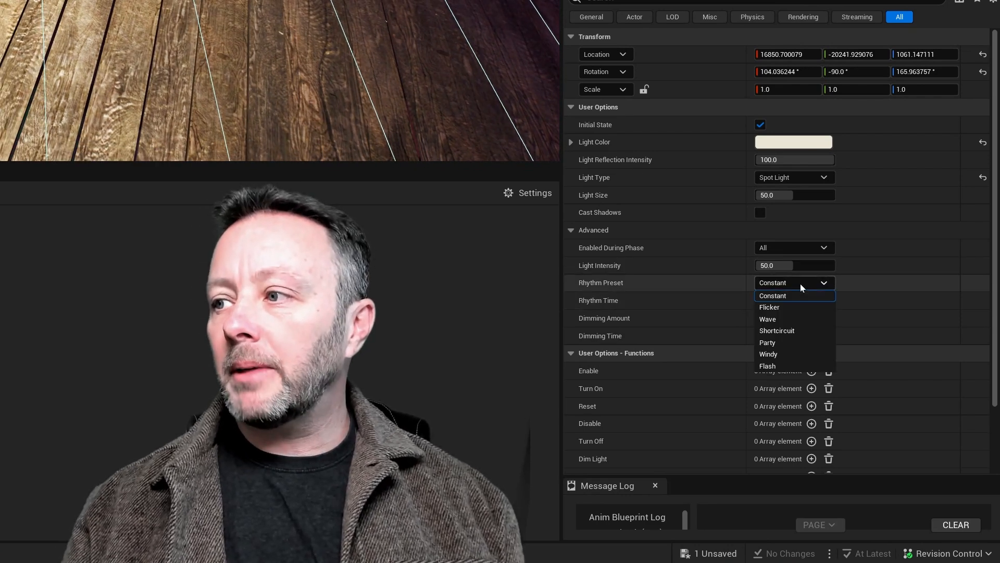
mouse_move(776, 330)
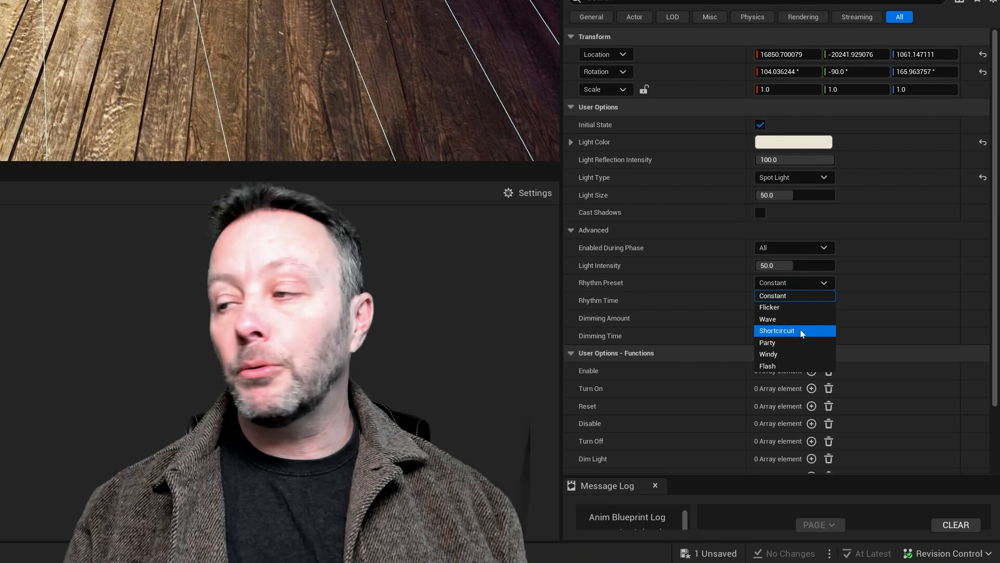
click(773, 295)
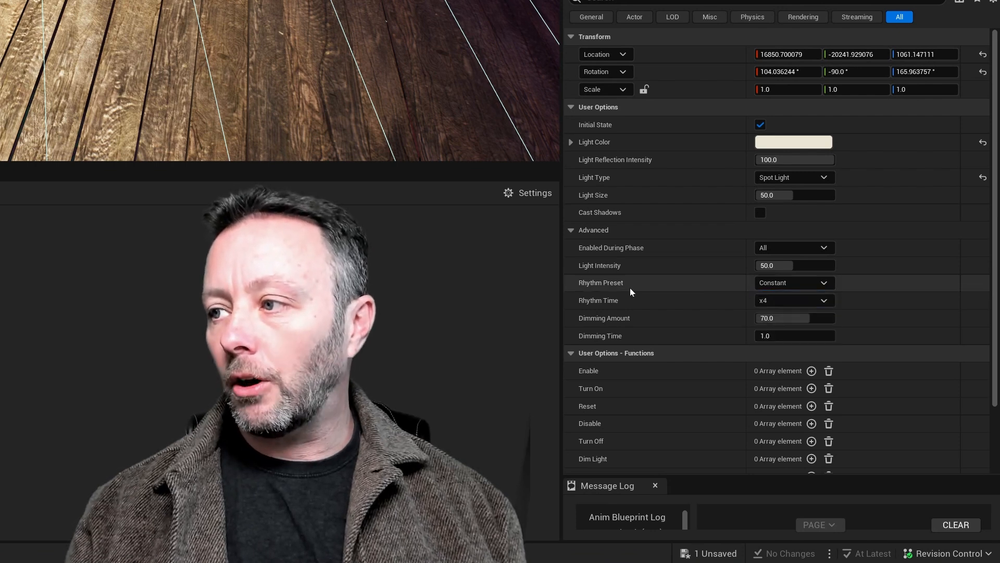
mouse_move(609, 322)
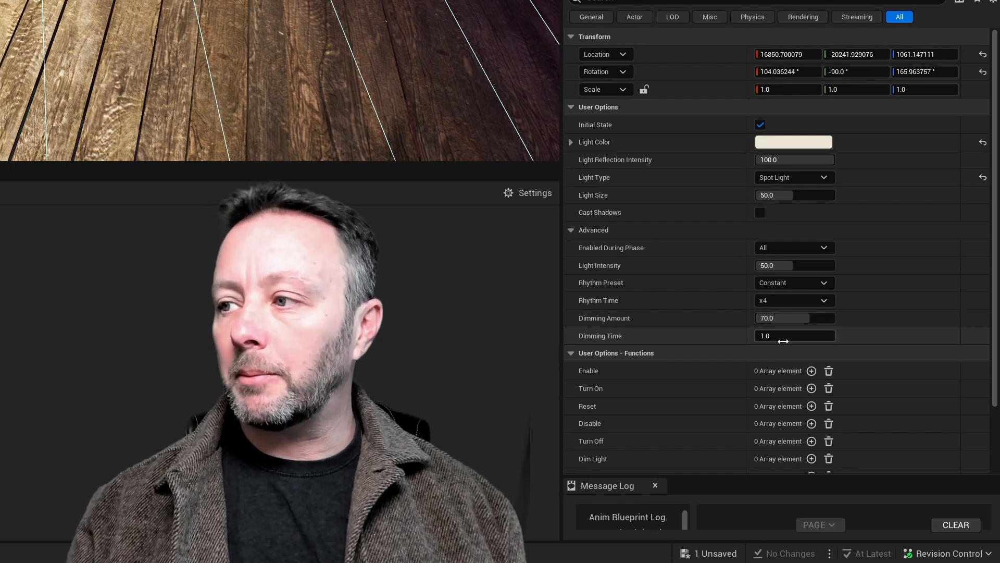
mouse_move(813, 317)
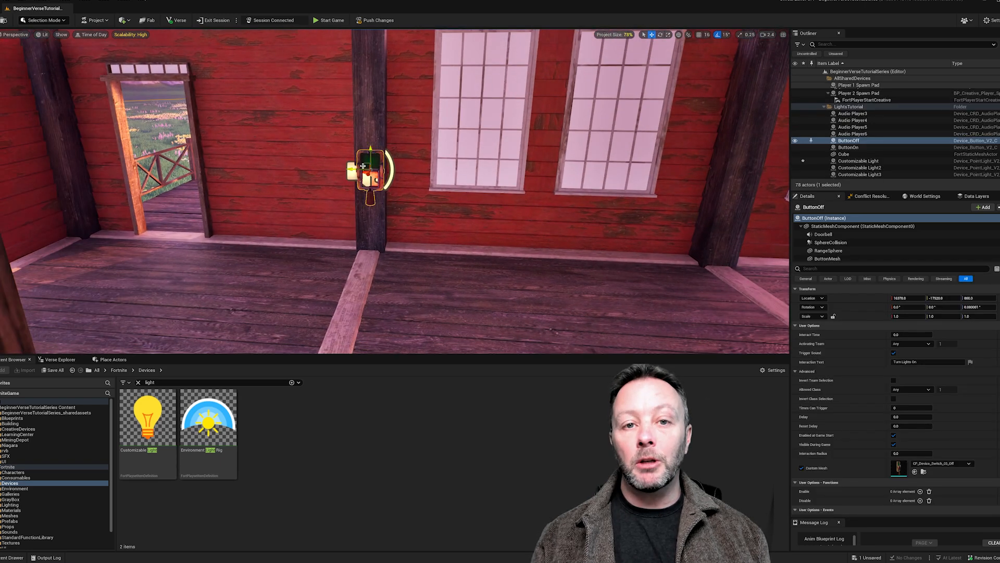
Select ButtonOff, then ButtonOn, in the Outliner to view their Details.
click(850, 147)
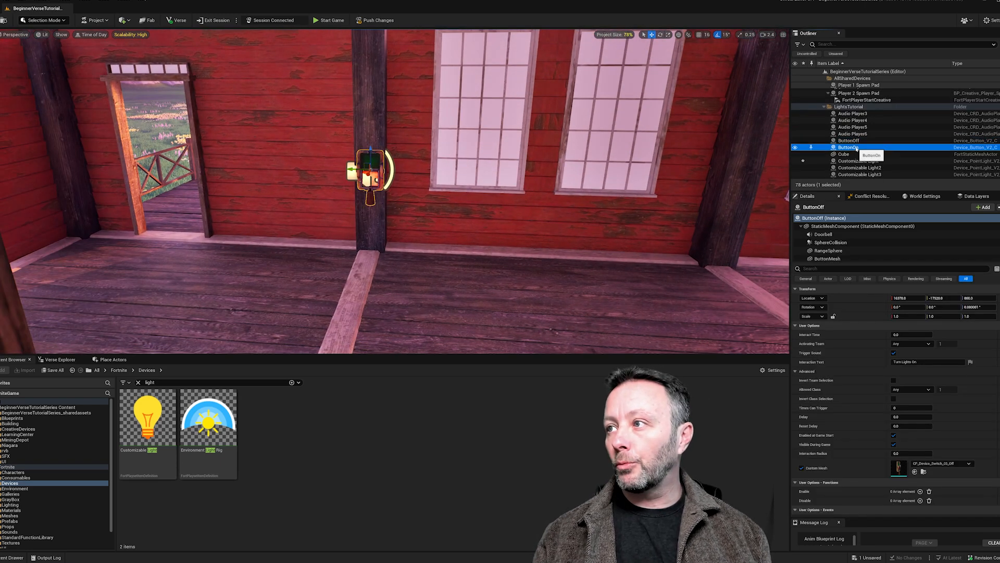
click(849, 148)
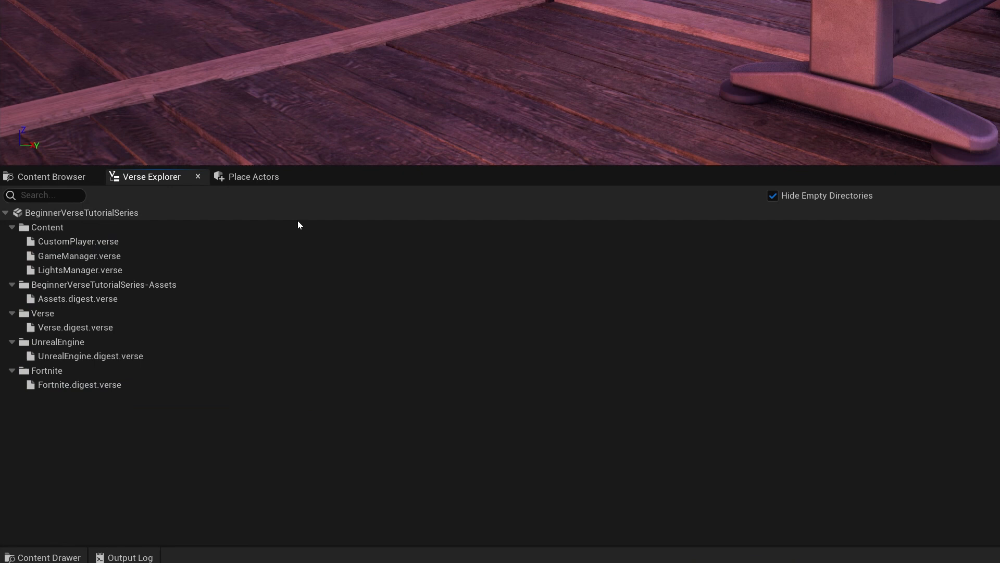
right_click(47, 227)
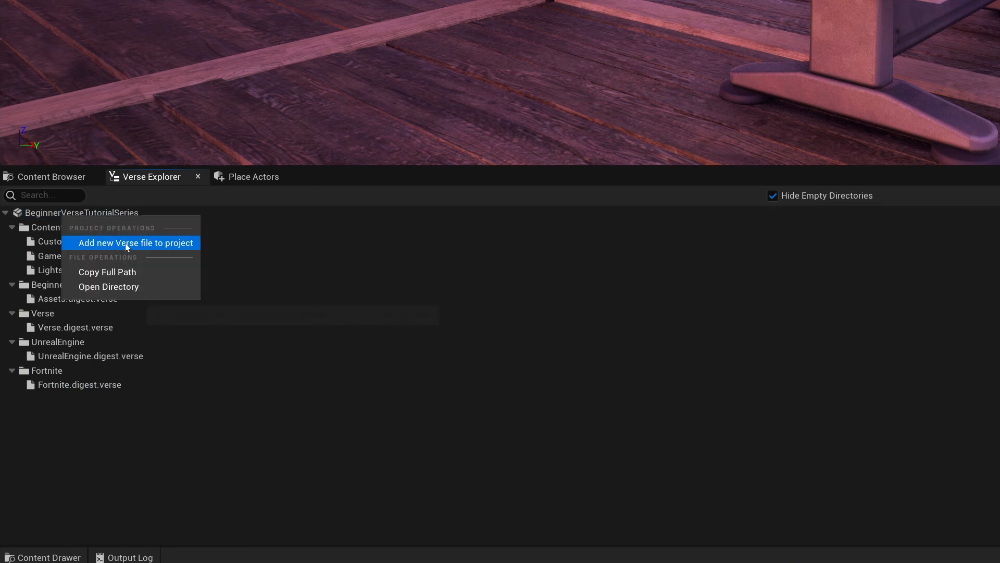
click(135, 243)
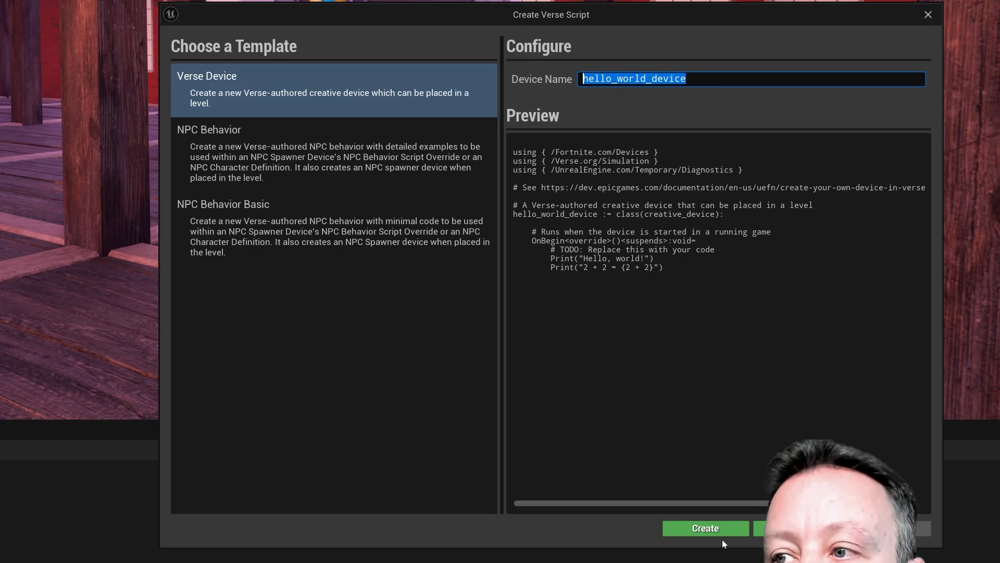
click(705, 527)
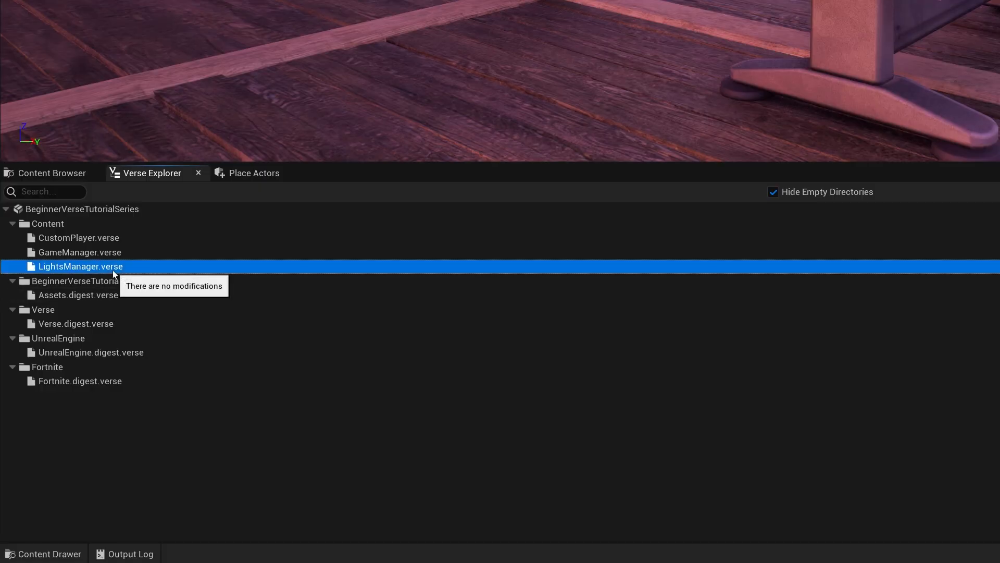
mouse_move(98, 267)
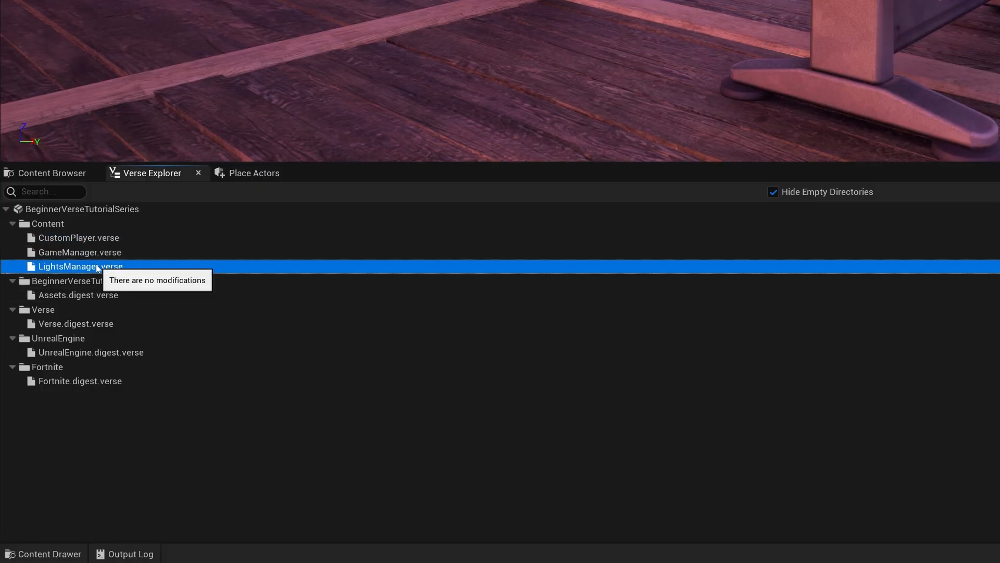
Open LightsManager.verse and review the class declaration and SpatialMath using line.
double_click(80, 266)
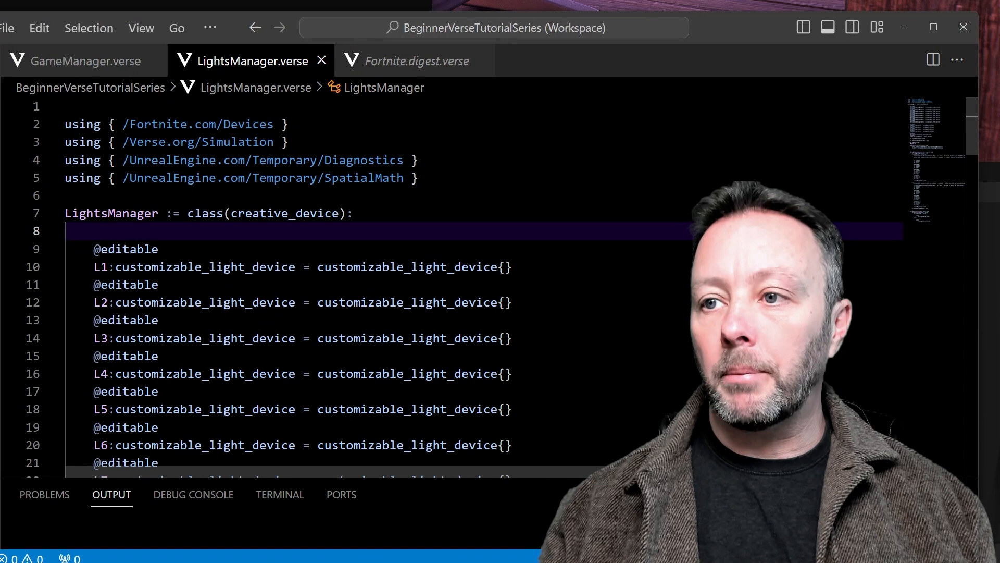
click(355, 213)
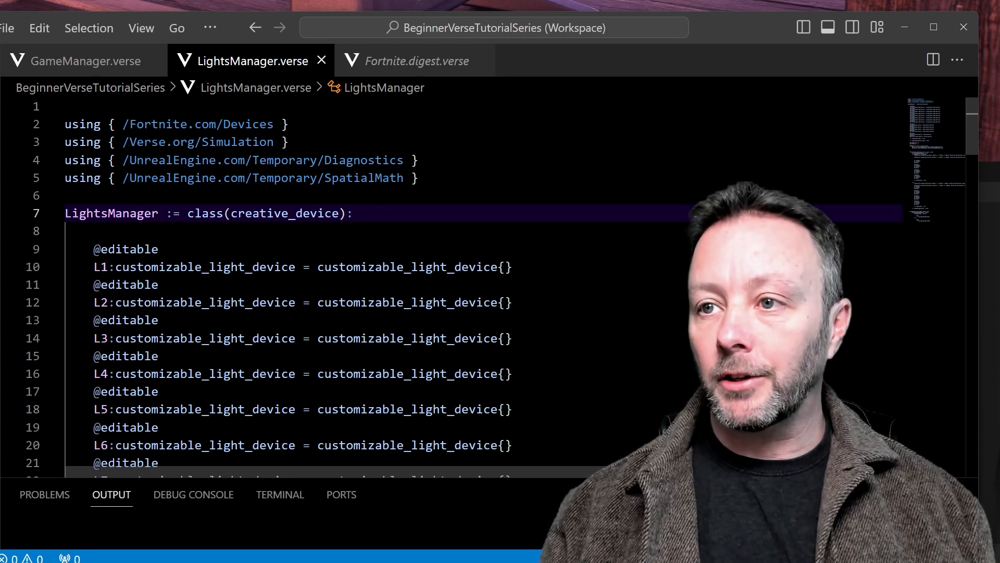
double_click(111, 213)
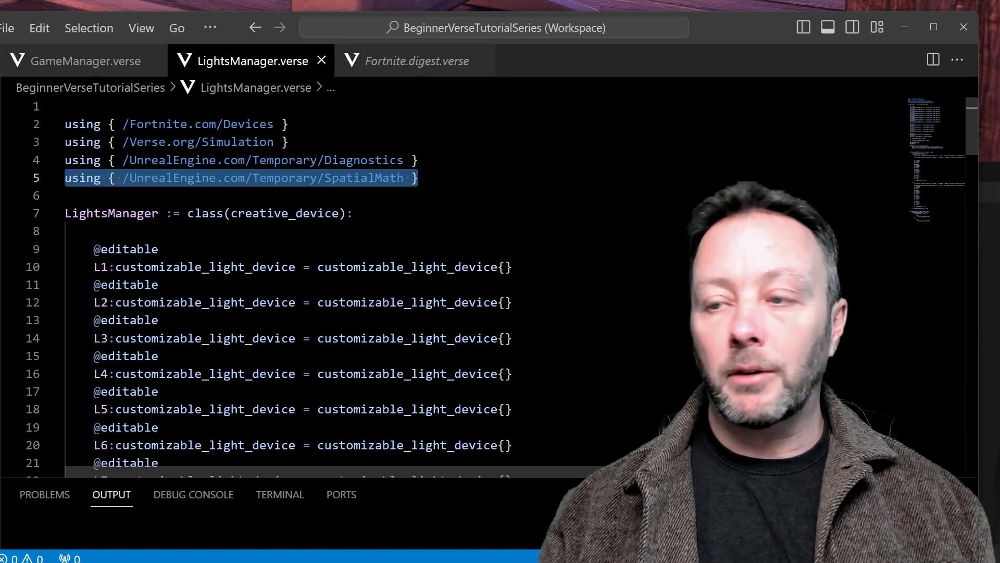
click(383, 177)
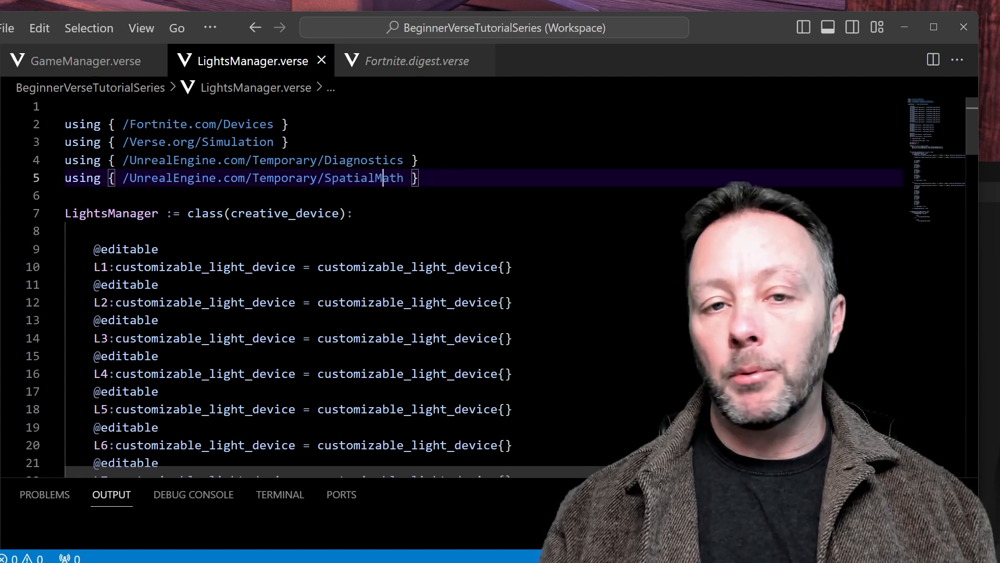
scroll(down, 3)
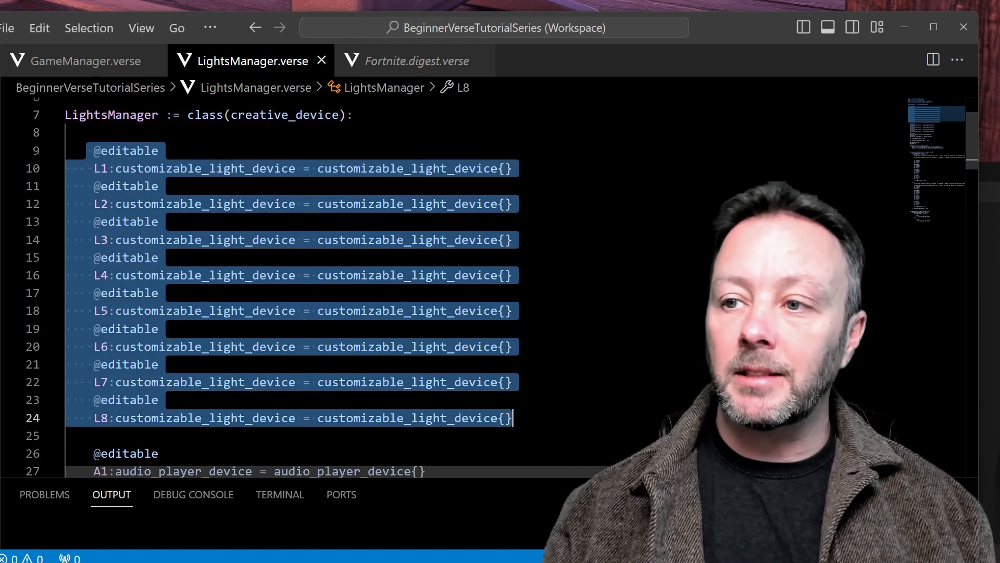
scroll(down, 3)
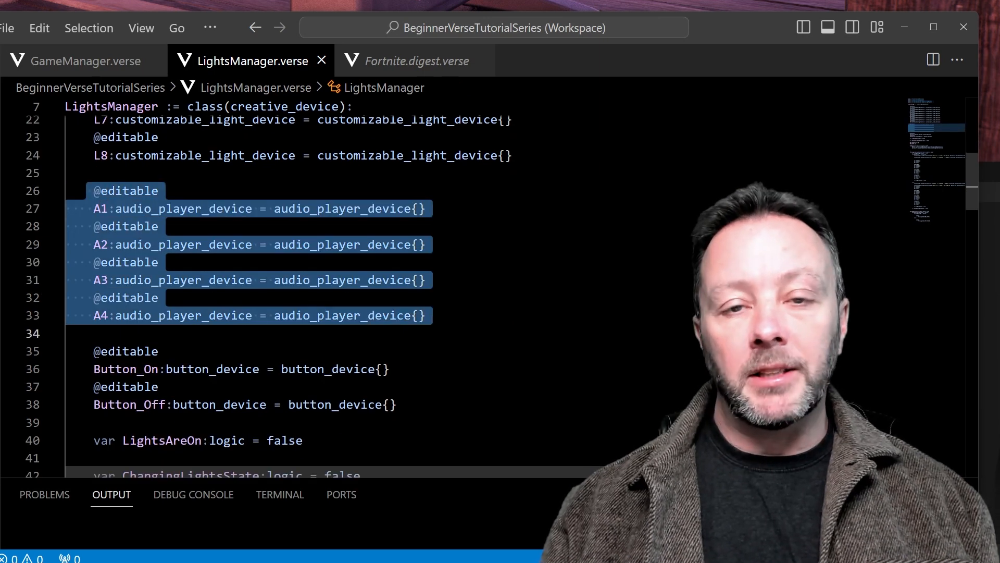
Highlight the LightsAreOn and ChangingLightsState variables and the OnLightButtonClick Subscribe call.
click(421, 315)
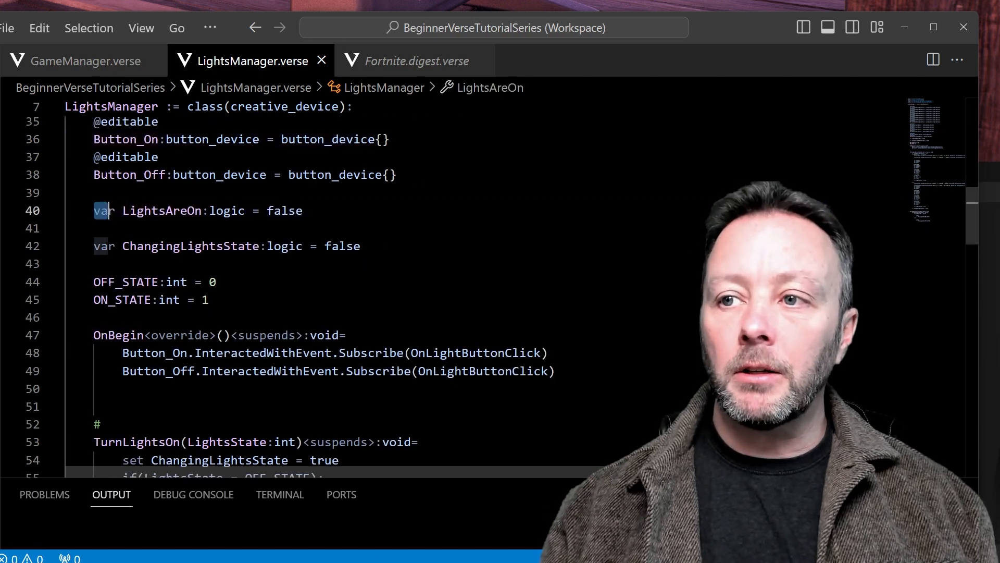
triple_click(191, 211)
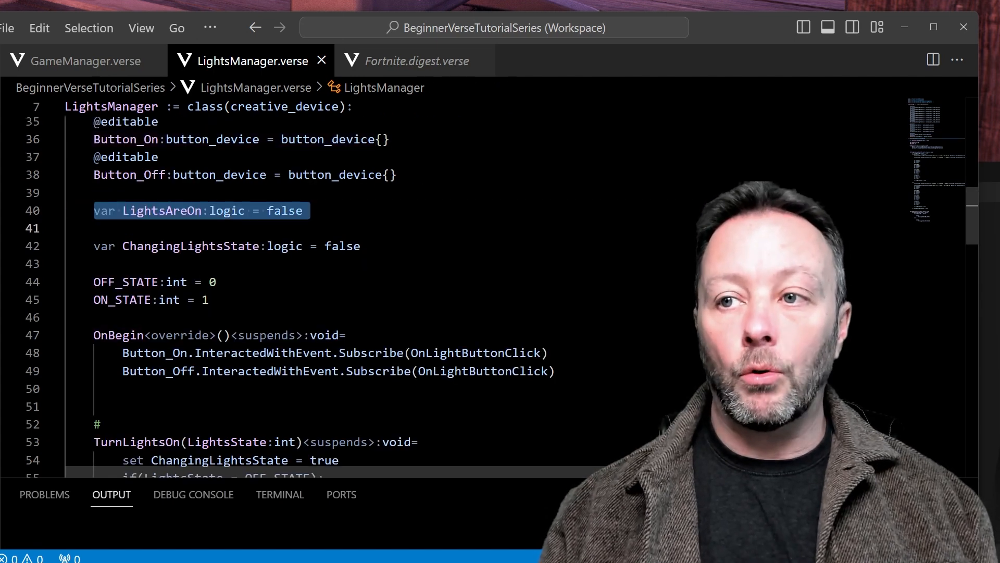
click(167, 210)
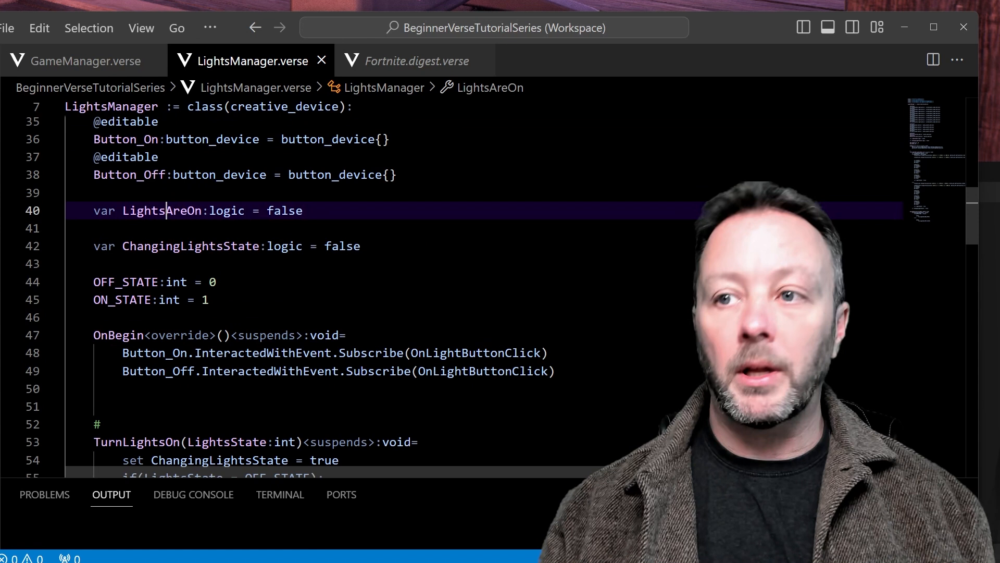
double_click(284, 210)
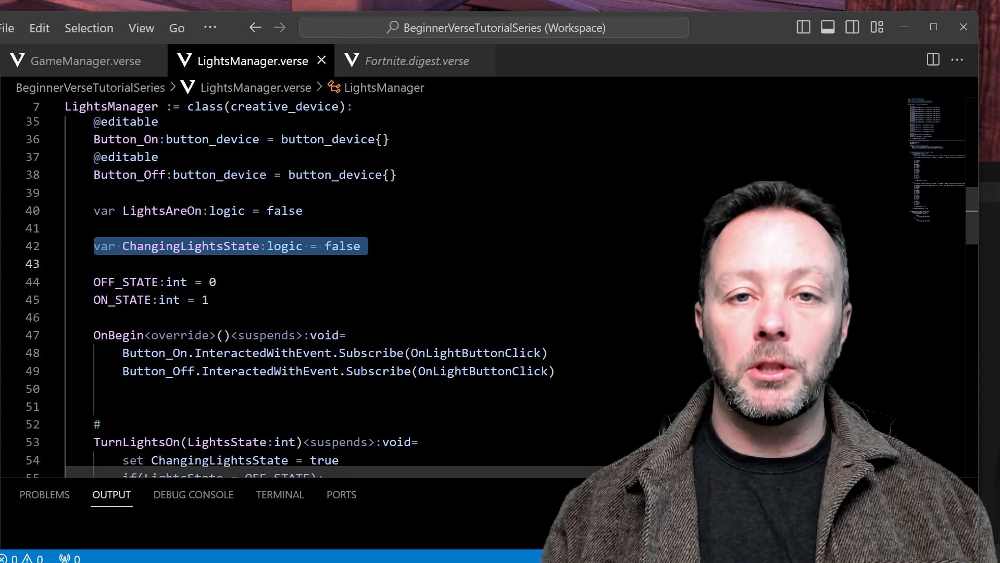
click(223, 246)
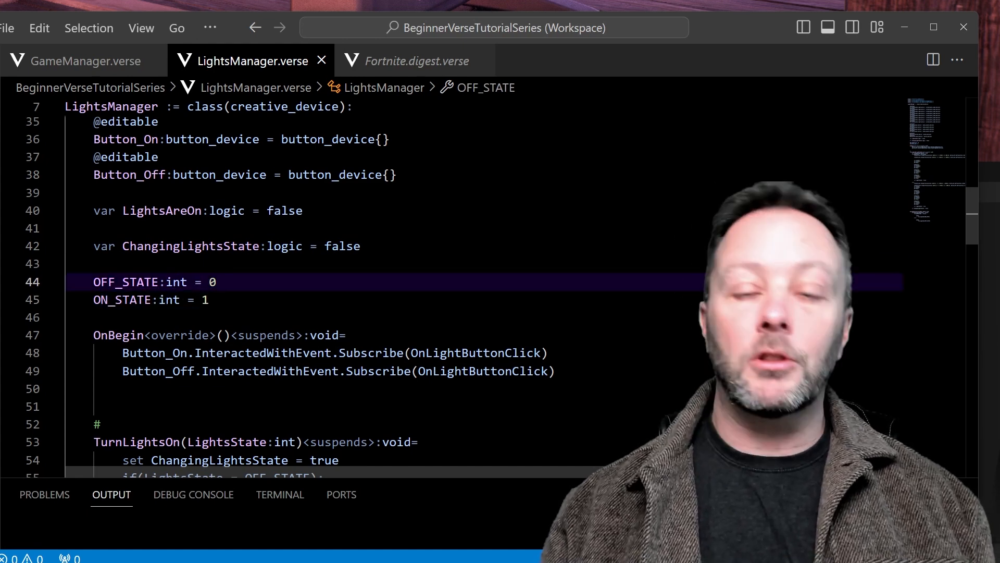
click(127, 300)
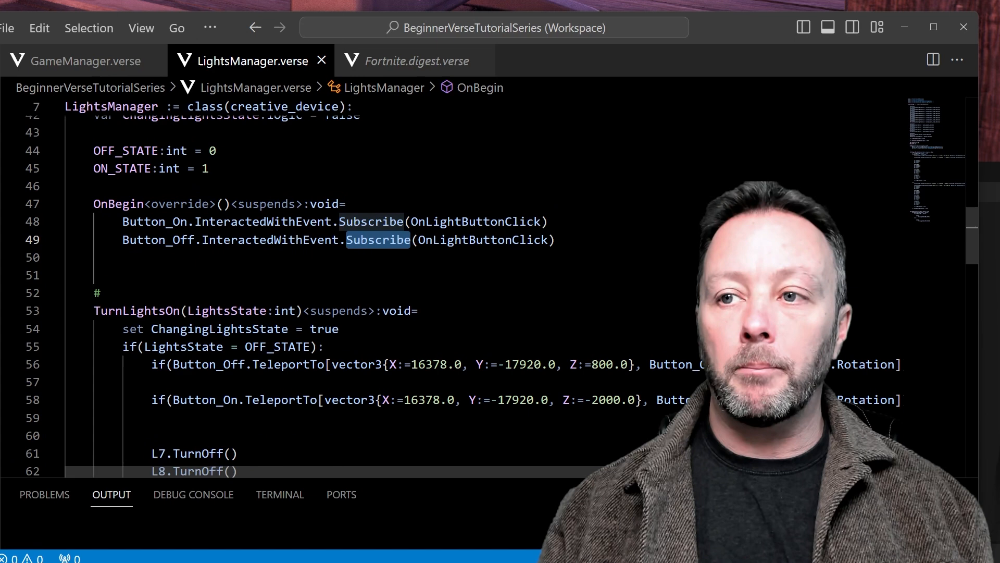
double_click(474, 221)
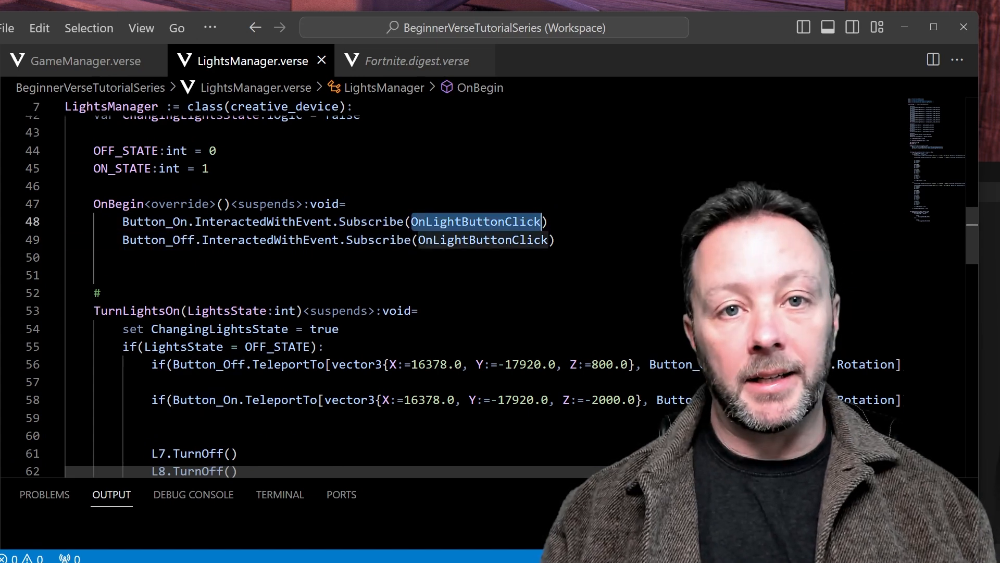
scroll(down, 3)
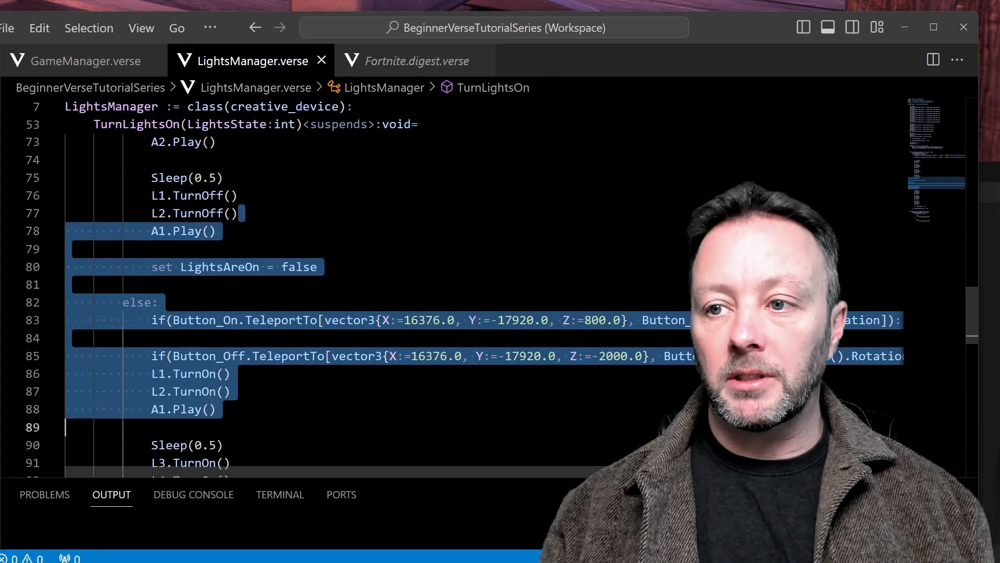
Scroll to the OnLightButtonClick handler and highlight the whole function.
scroll(down, 3)
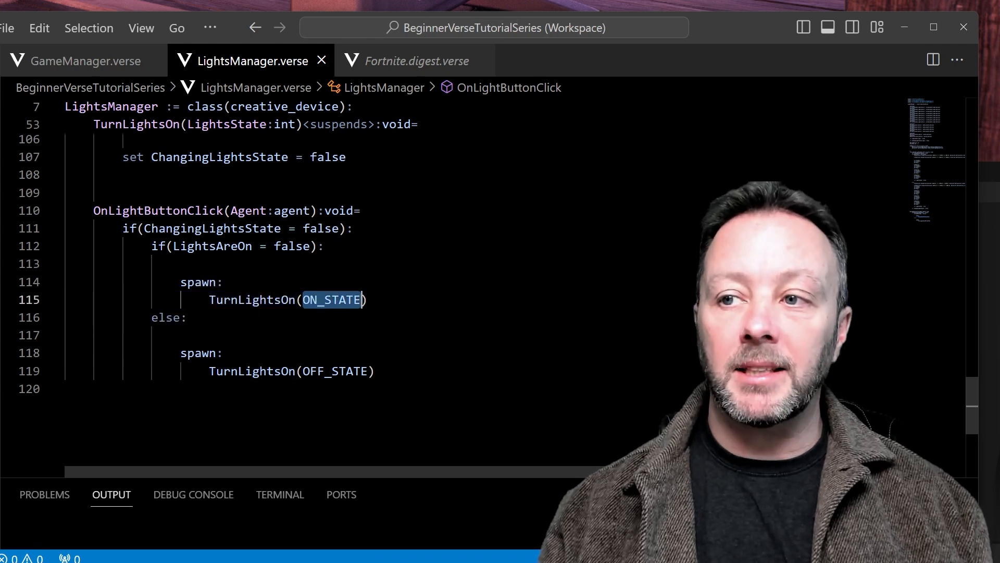
mouse_move(332, 299)
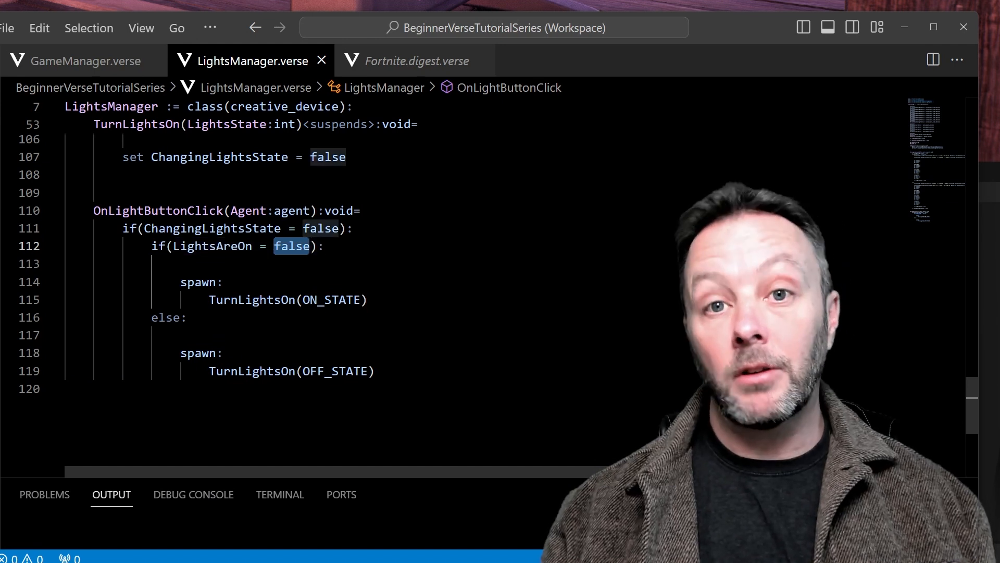
click(293, 370)
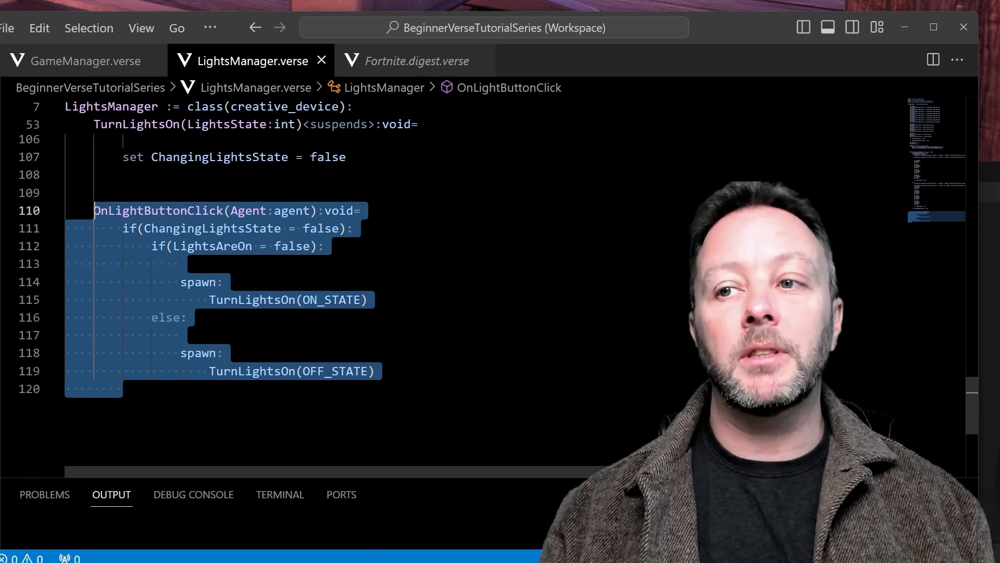
scroll(up, 3)
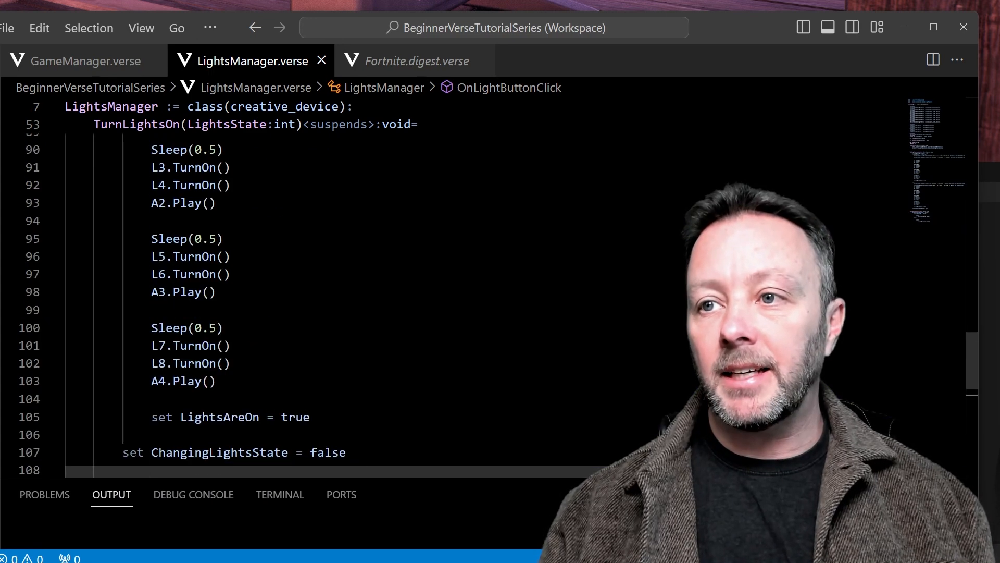
scroll(up, 3)
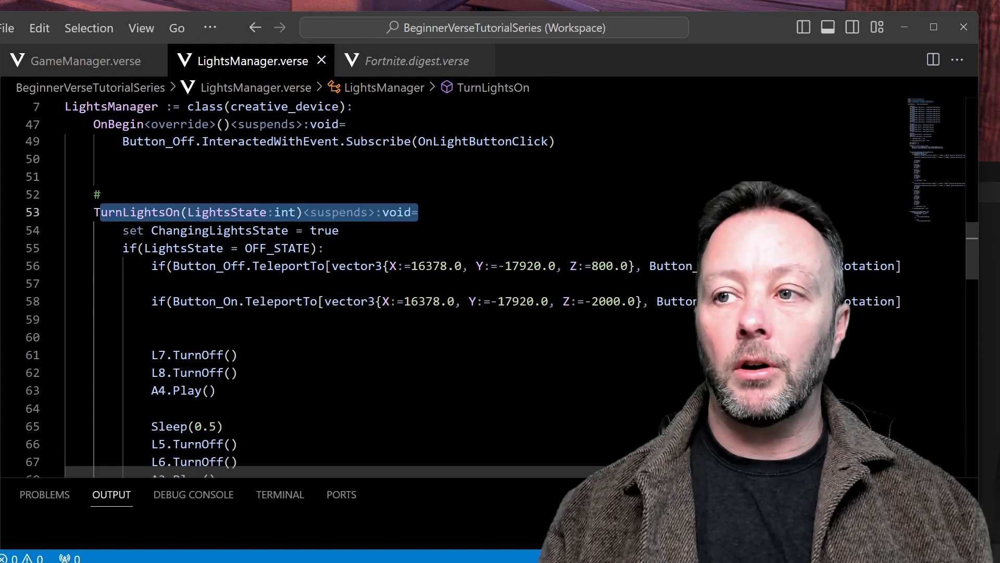
double_click(339, 212)
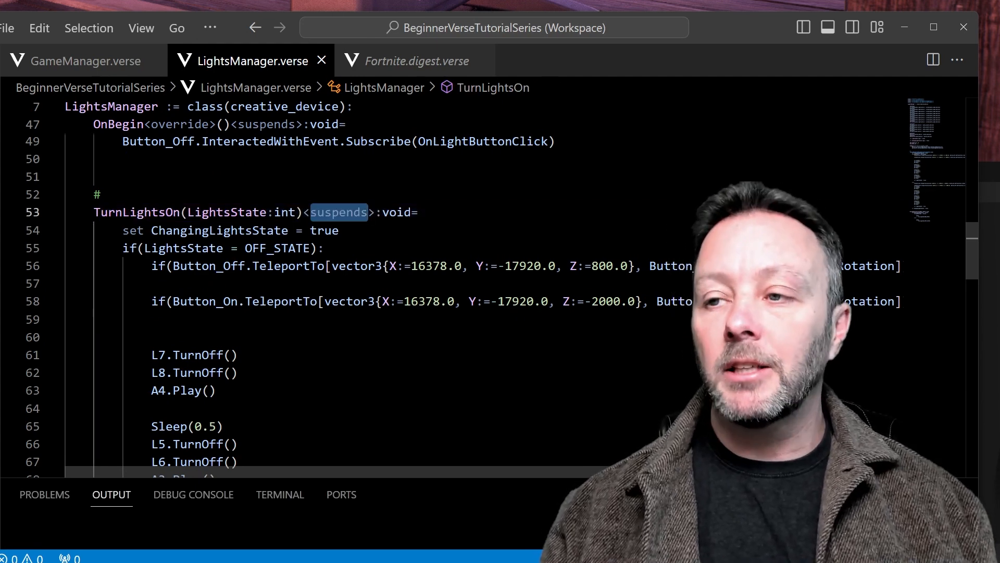
scroll(down, 3)
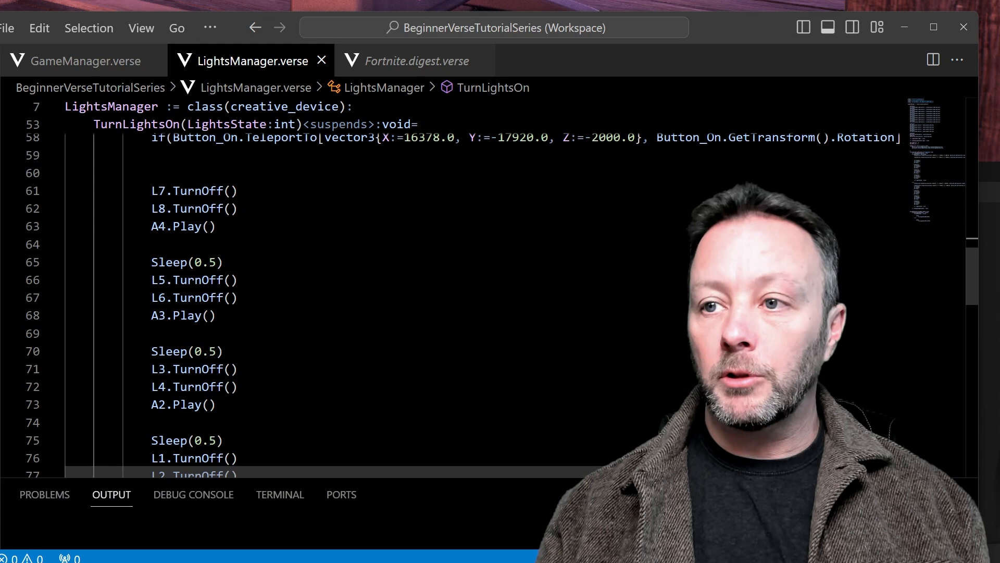
double_click(187, 262)
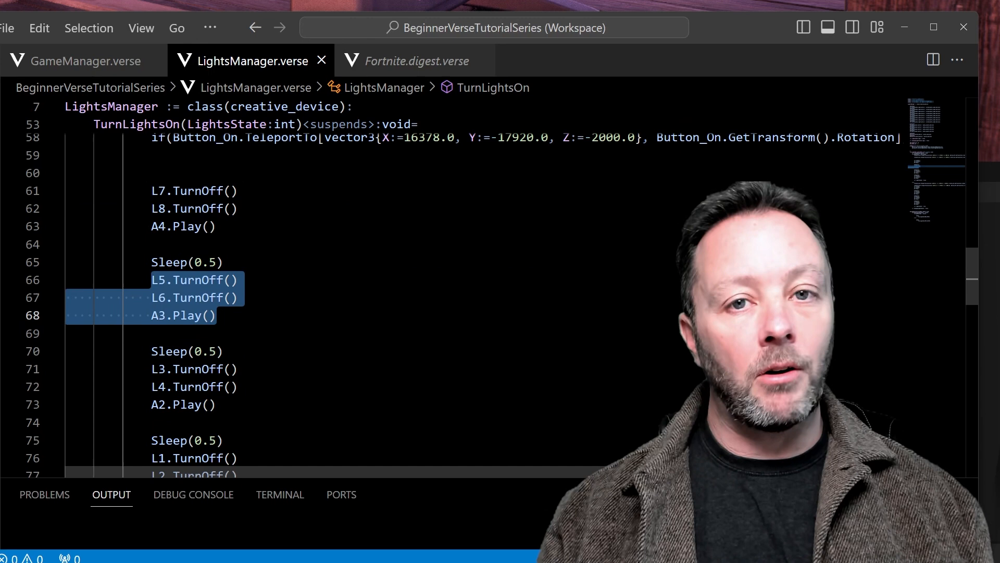
click(217, 315)
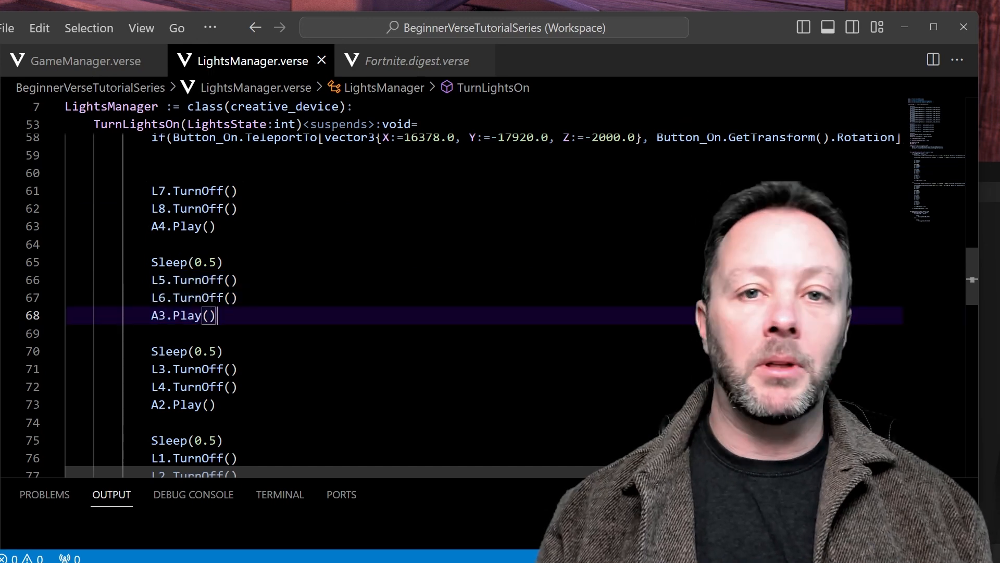
scroll(down, 3)
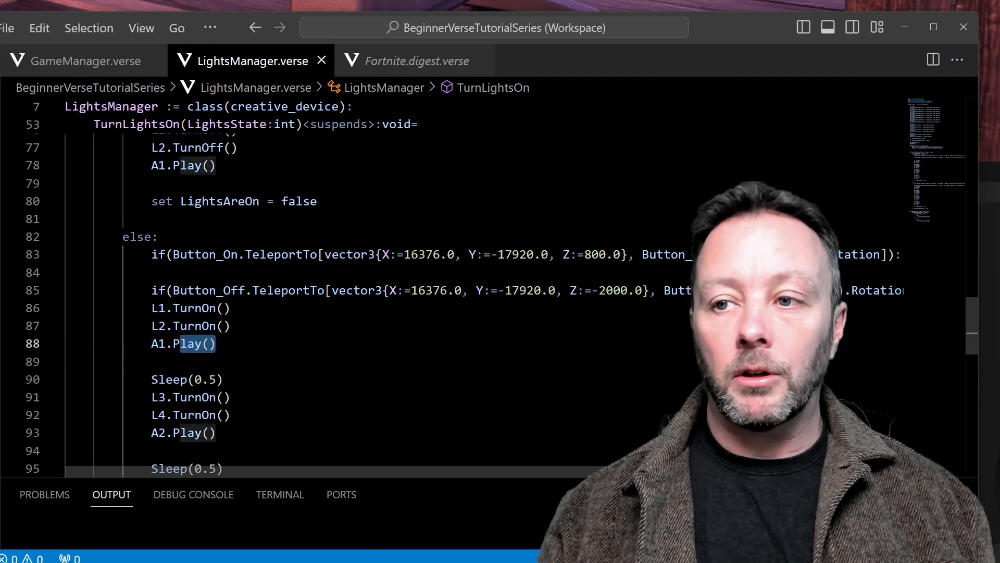
scroll(up, 3)
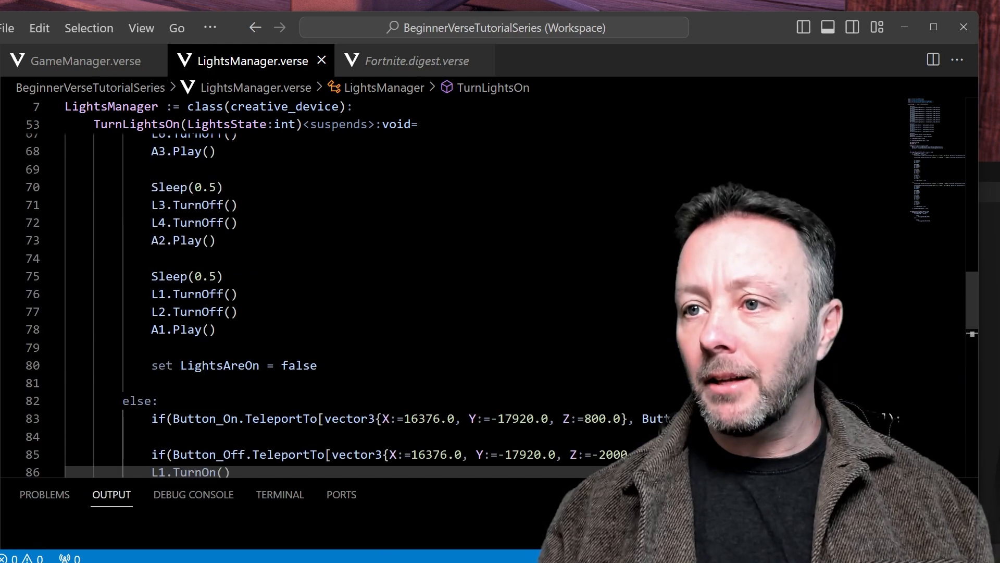
scroll(up, 3)
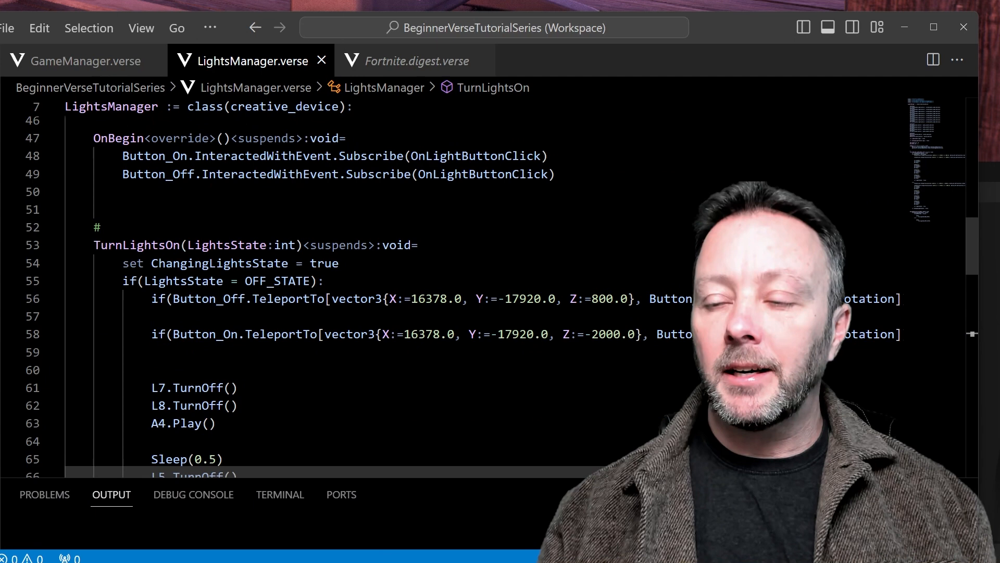
scroll(down, 3)
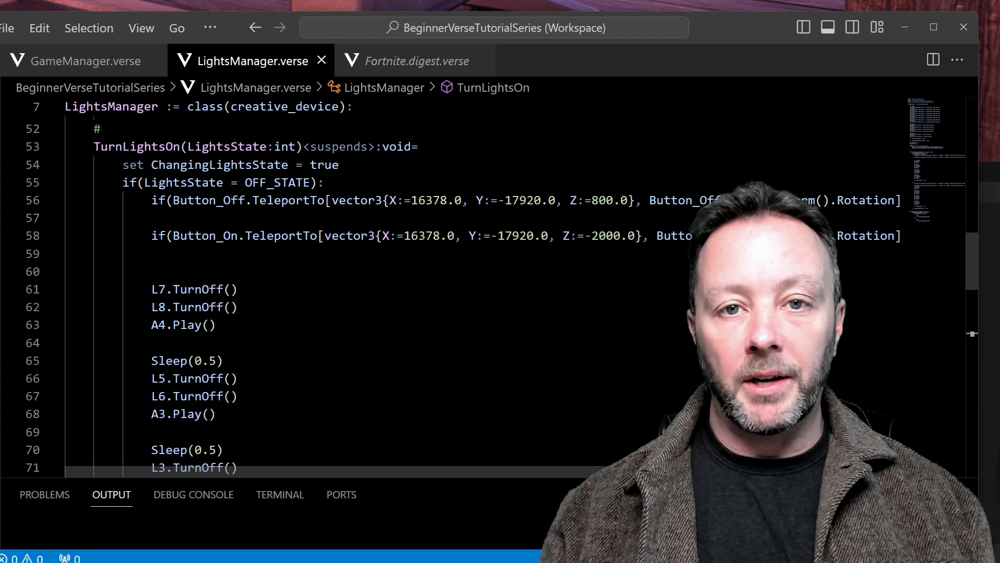
scroll(down, 3)
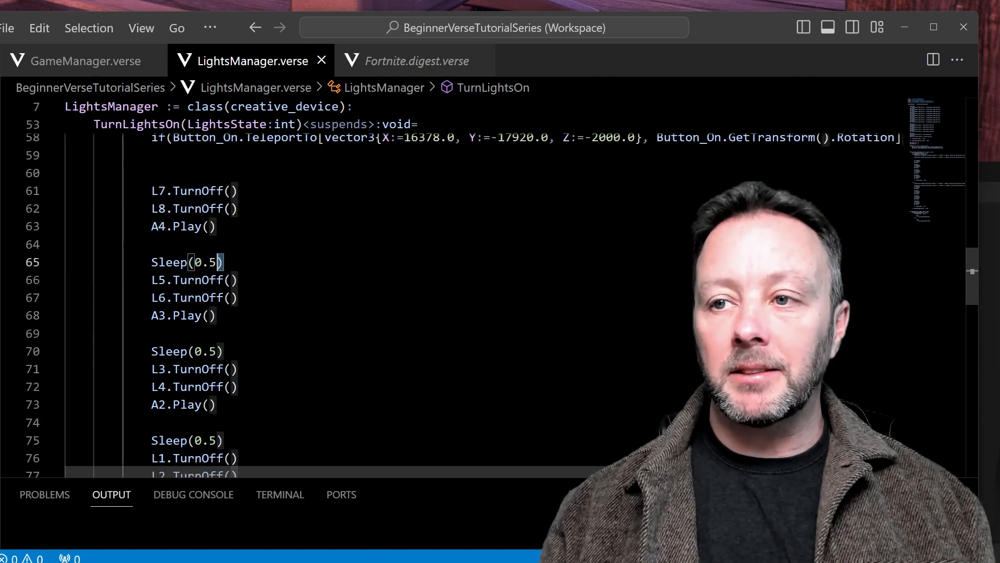
double_click(187, 261)
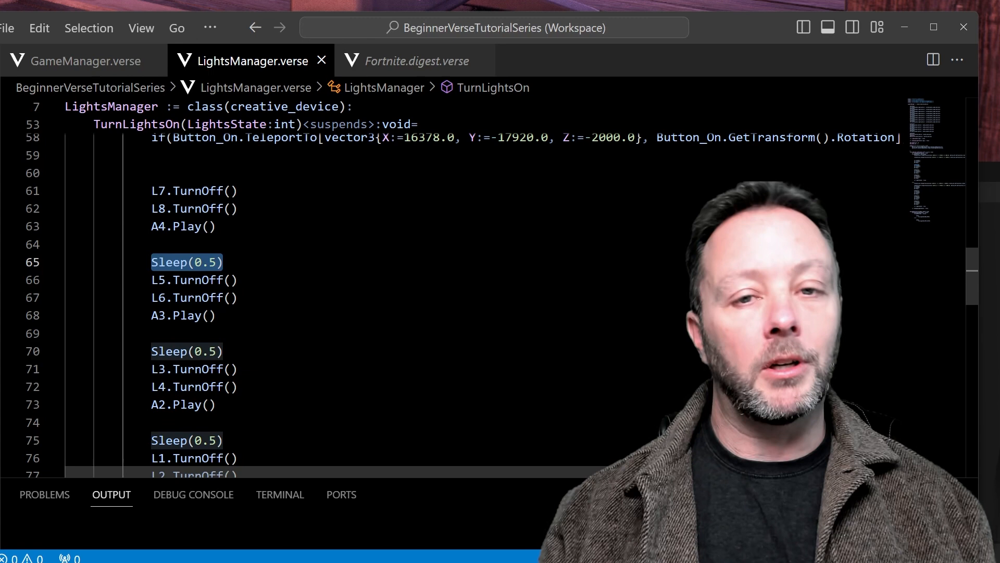
scroll(up, 3)
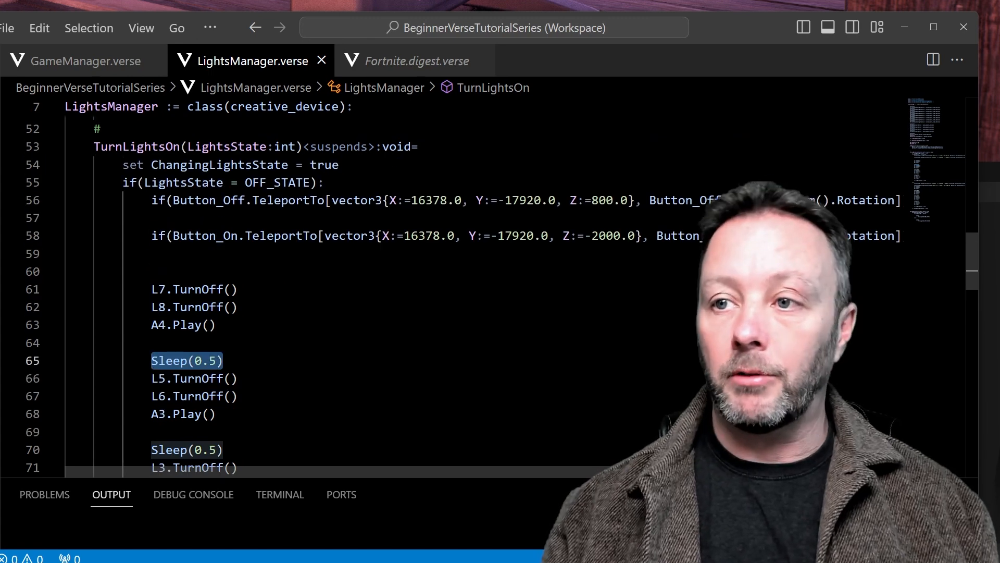
scroll(down, 3)
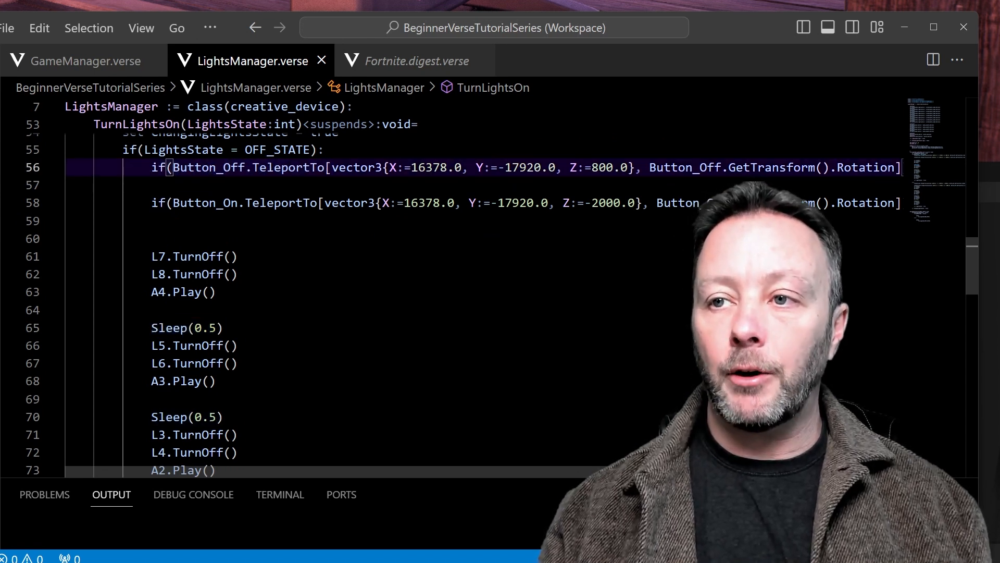
double_click(289, 168)
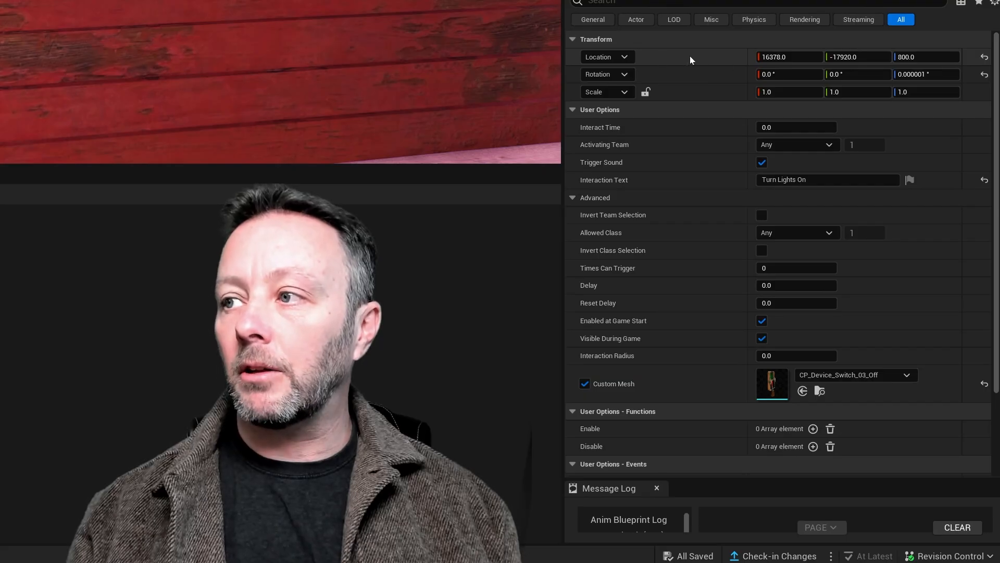
mouse_move(701, 58)
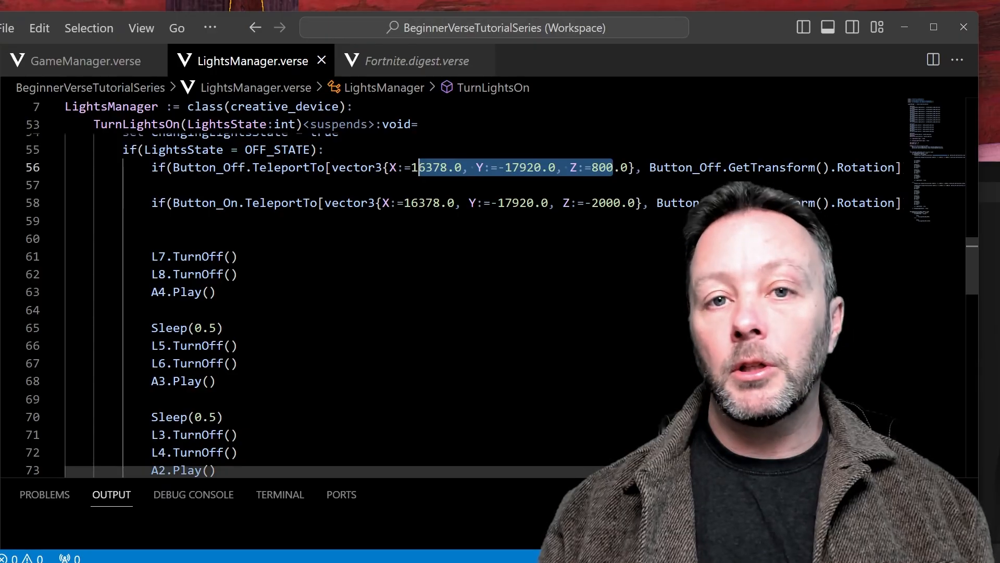
Paste the location (X=16378, Y=-17920, Z=800) after line 55 and highlight OFF_STATE.
click(325, 149)
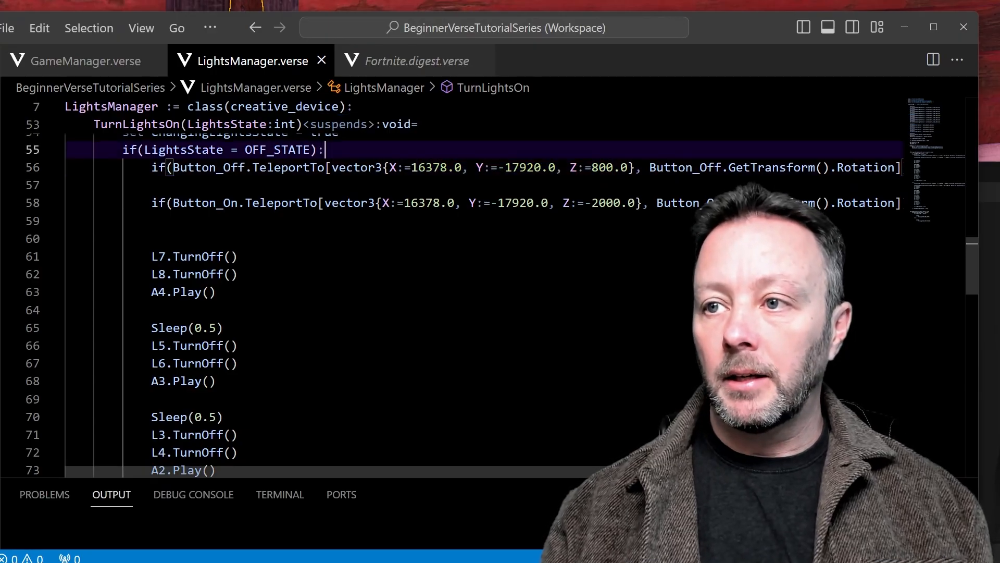
text((X=16378.000000,Y=-17920.000000,Z=800.000000))
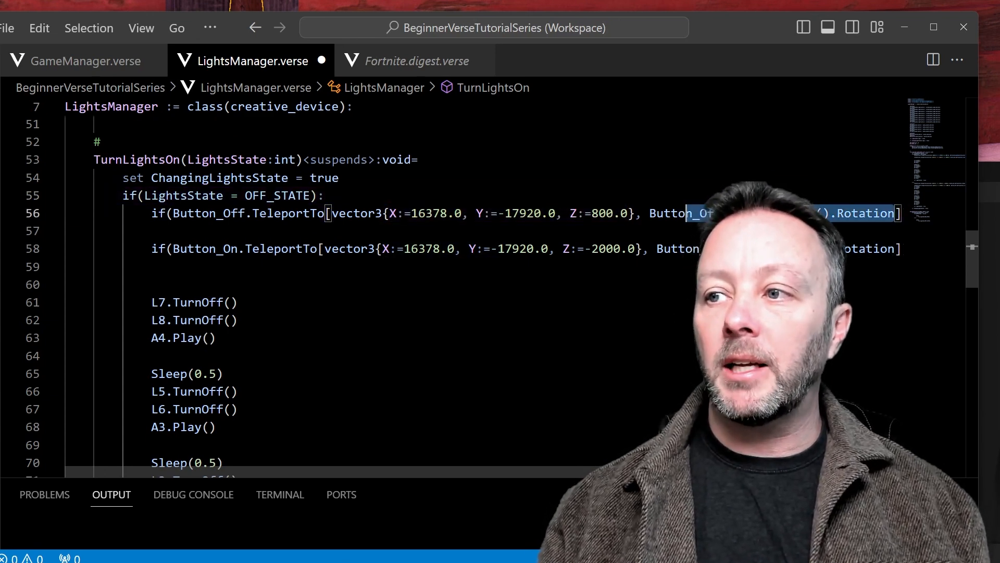
mouse_move(676, 213)
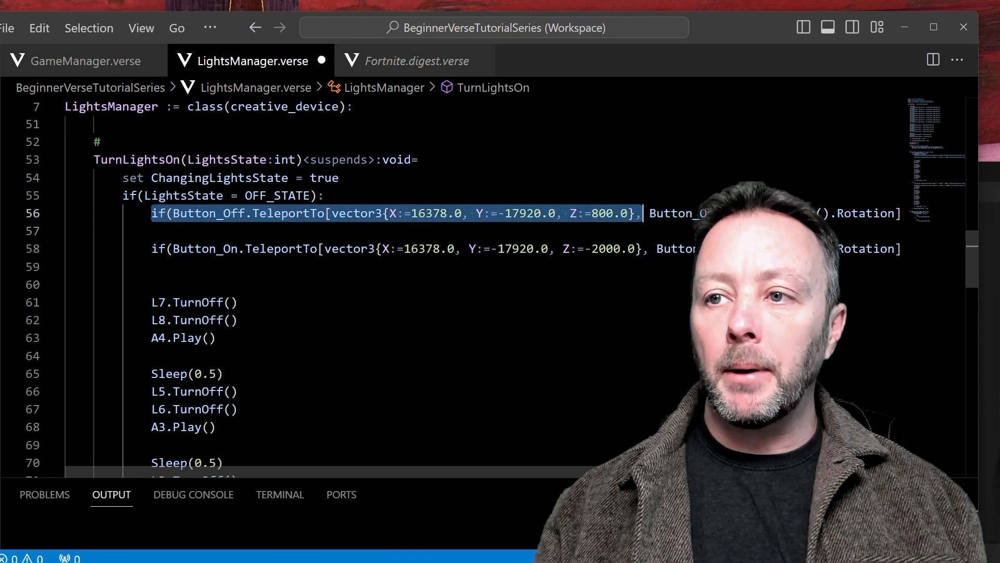
click(173, 195)
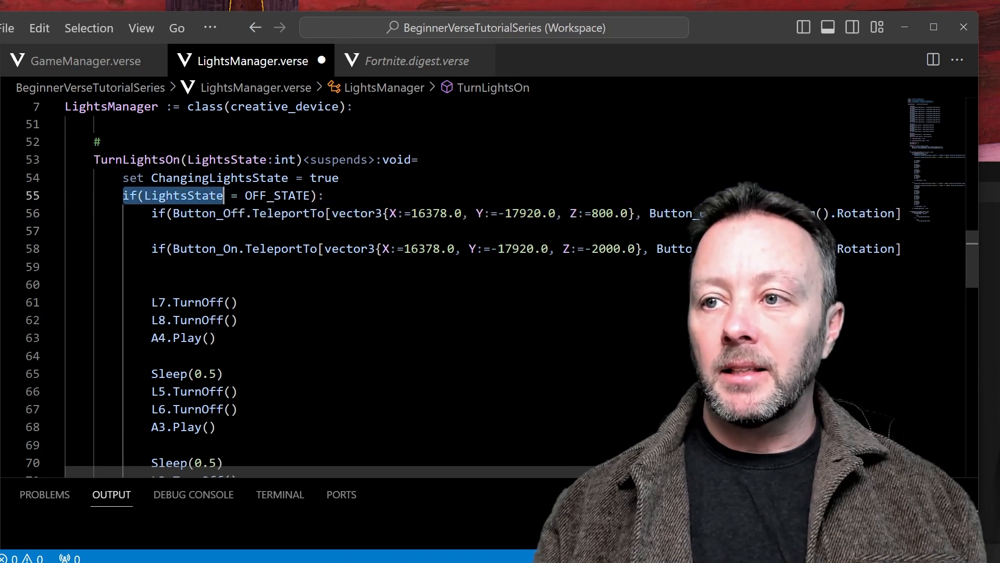
double_click(277, 195)
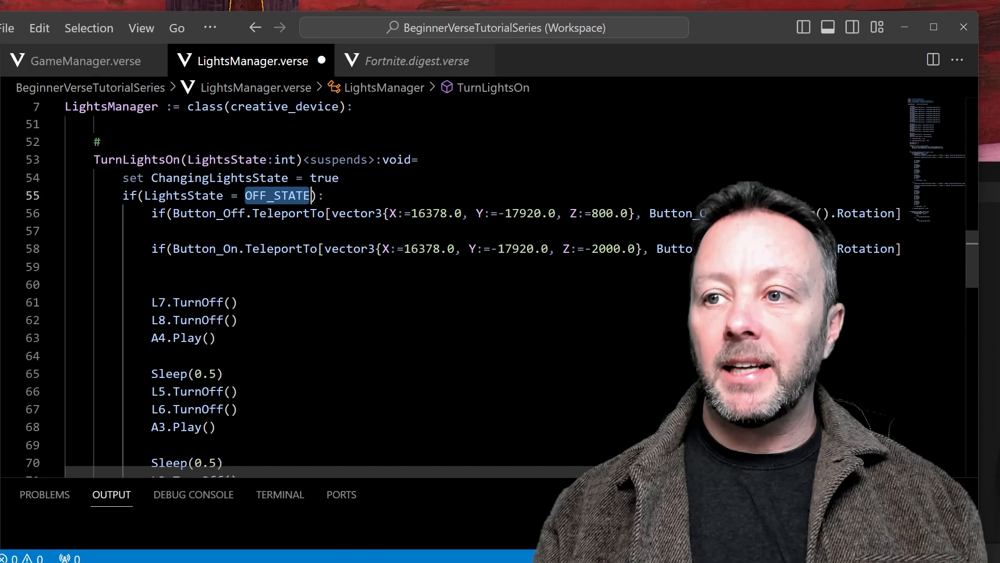
mouse_move(277, 196)
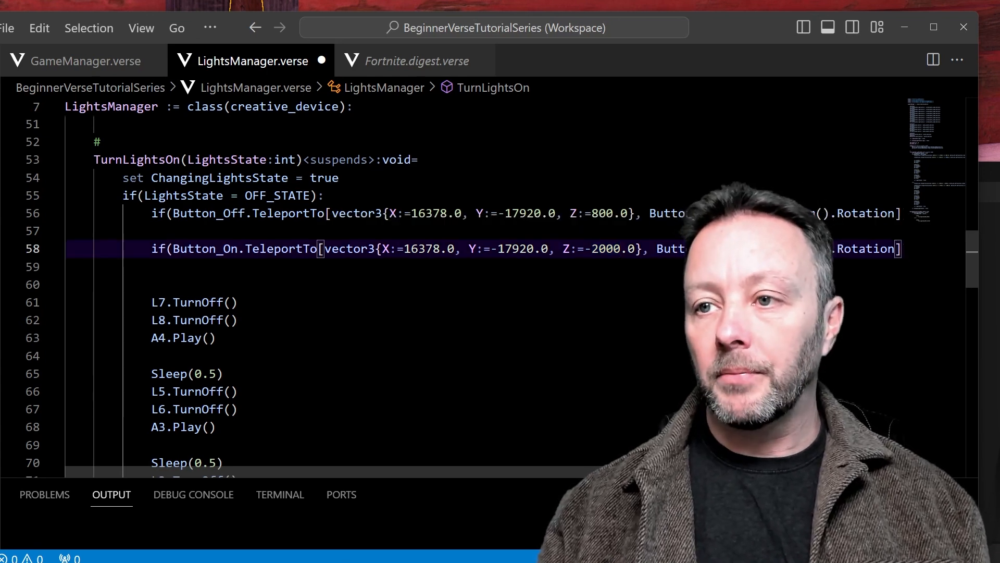
scroll(down, 3)
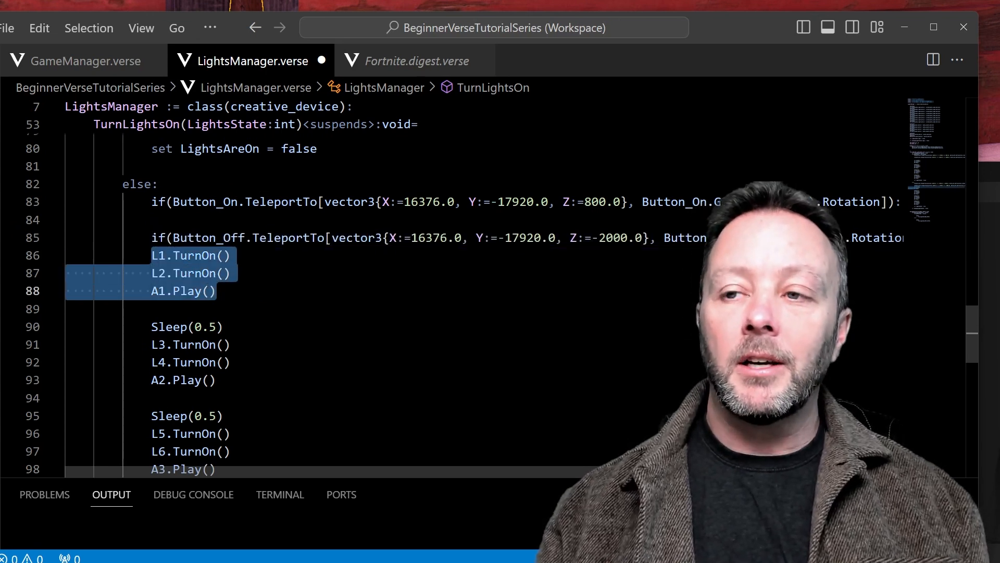
scroll(down, 3)
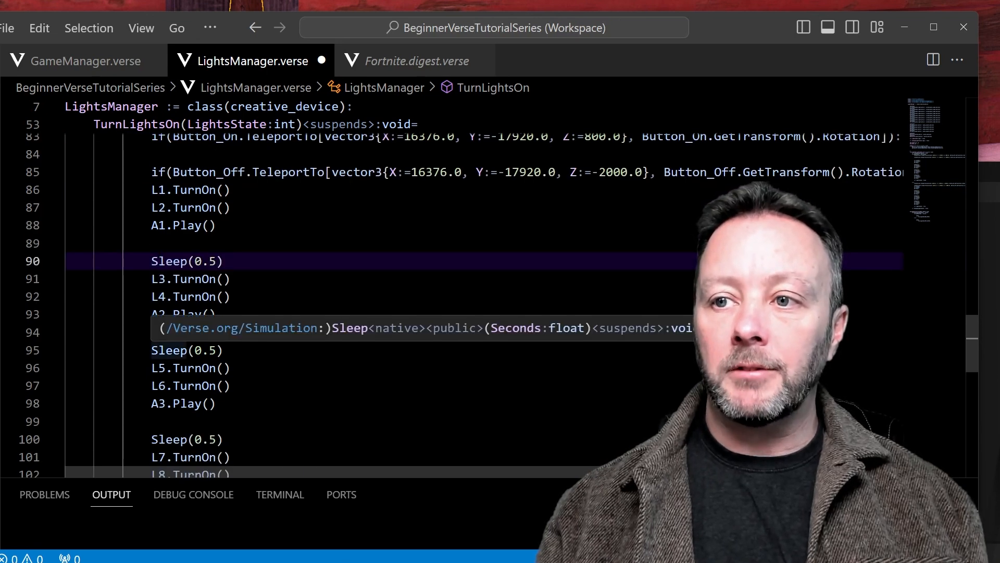
scroll(up, 3)
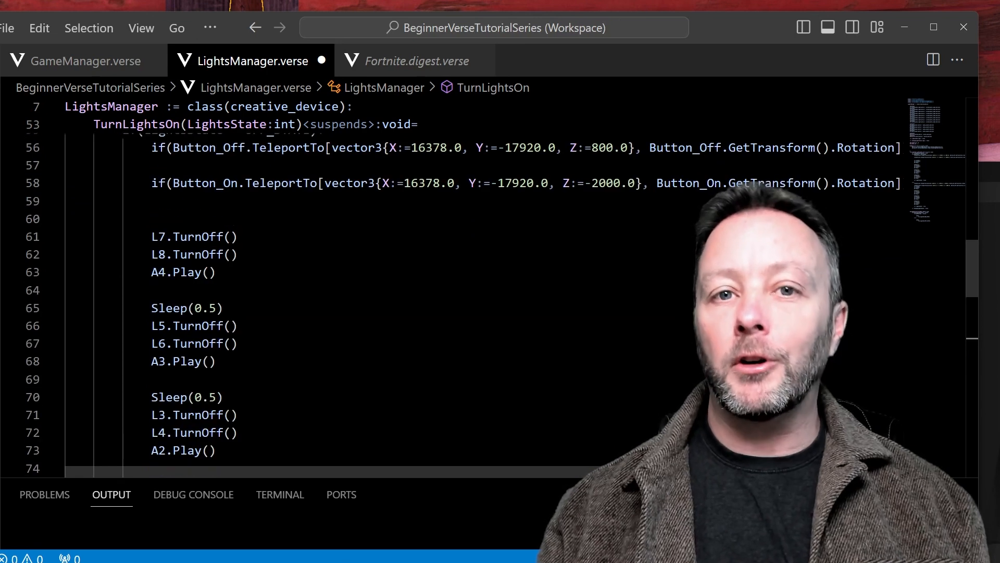
scroll(down, 3)
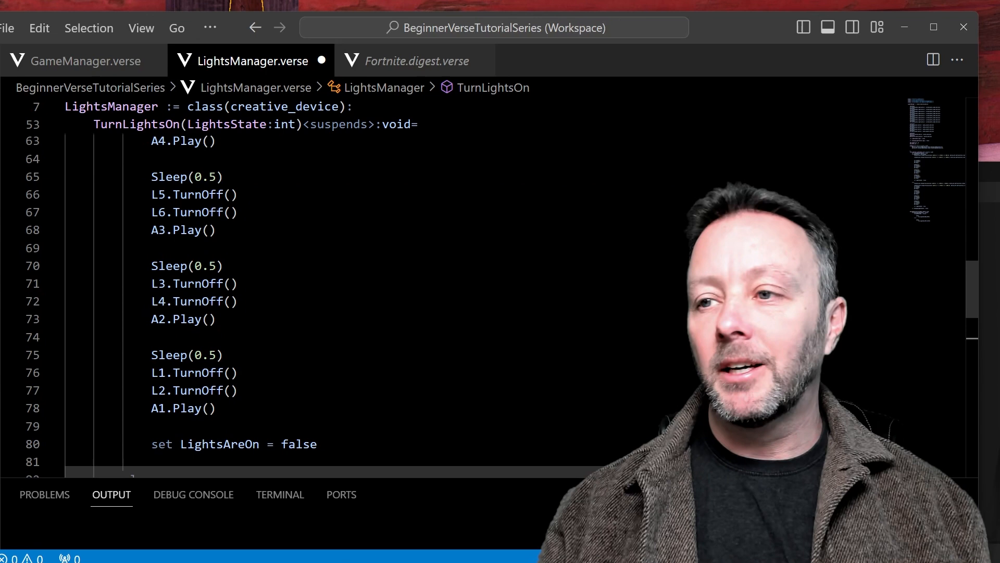
scroll(up, 3)
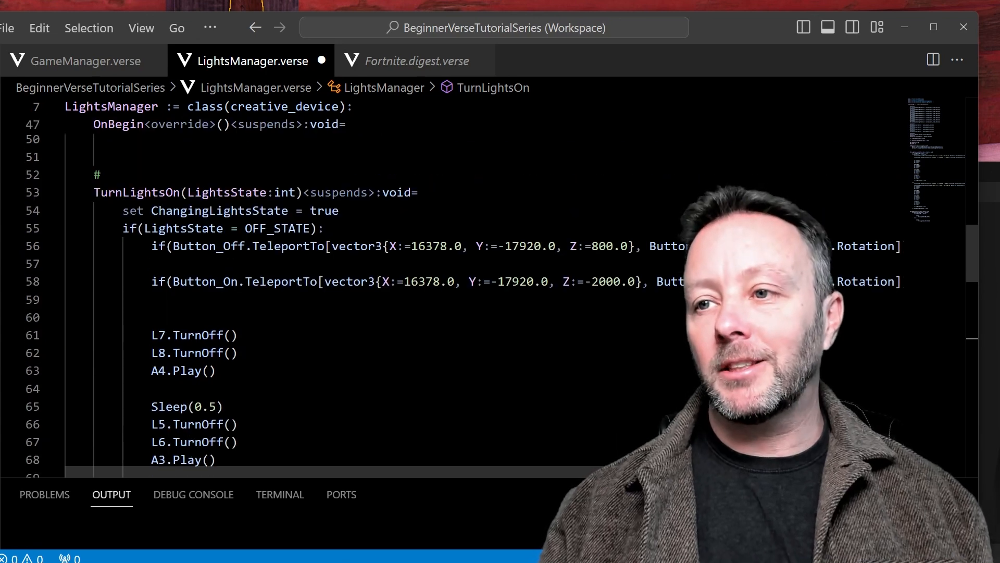